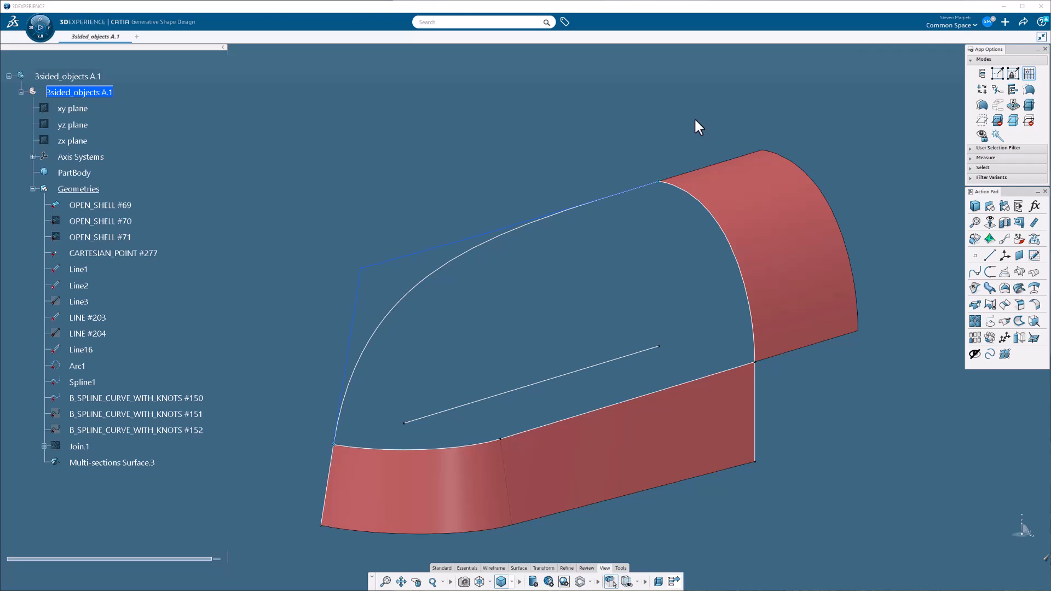
pyautogui.moveTo(436, 292)
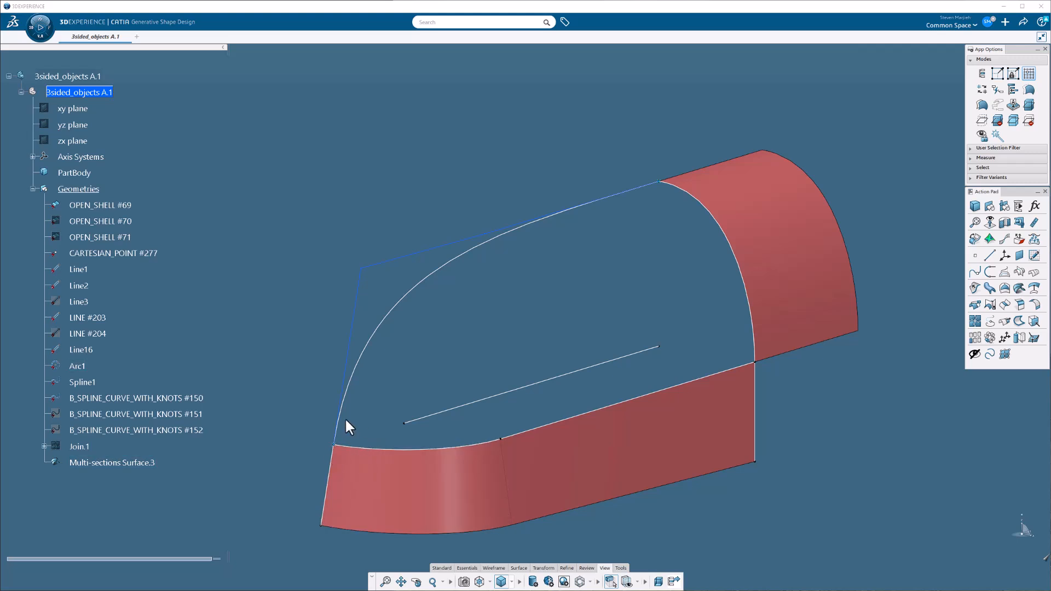
pyautogui.moveTo(559, 234)
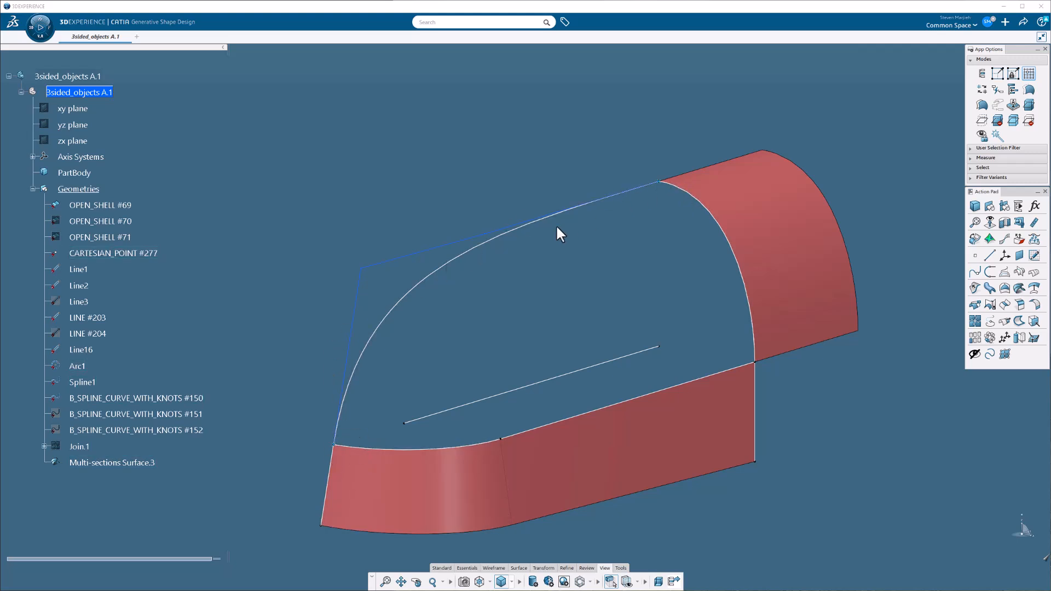
pyautogui.moveTo(455, 288)
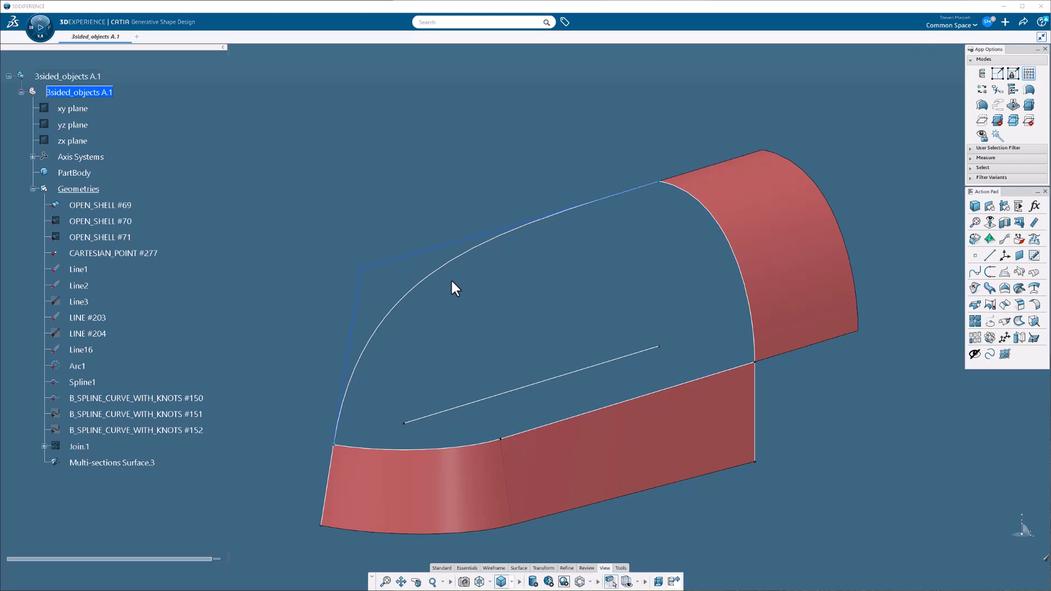
pyautogui.moveTo(576, 405)
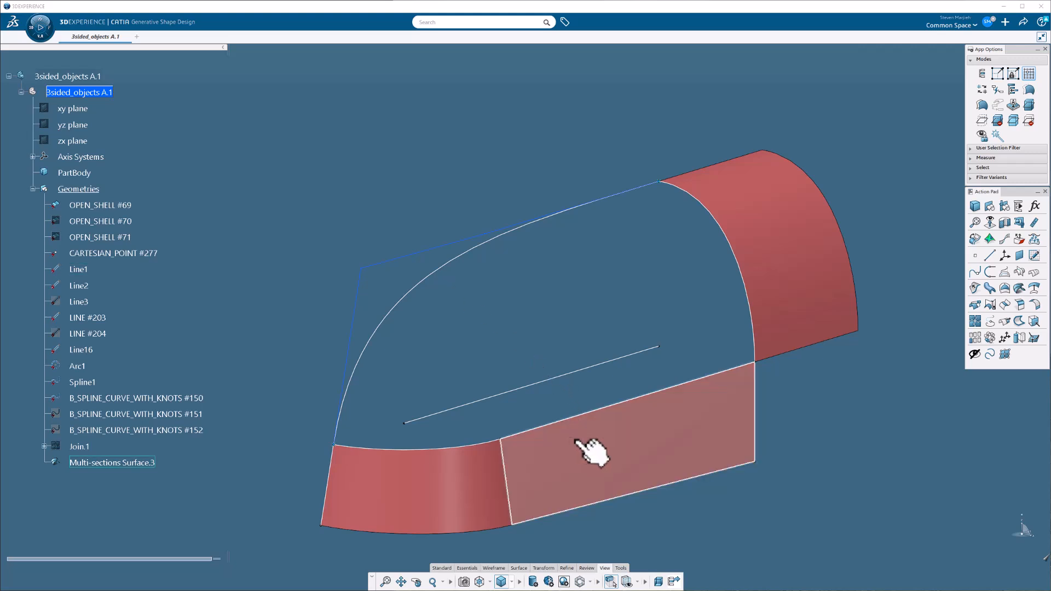
# - Build Multi-sections Surface.4 from the rear B-spline section, guided by Line1 and Spline1 with tangent supports
pyautogui.click(111, 463)
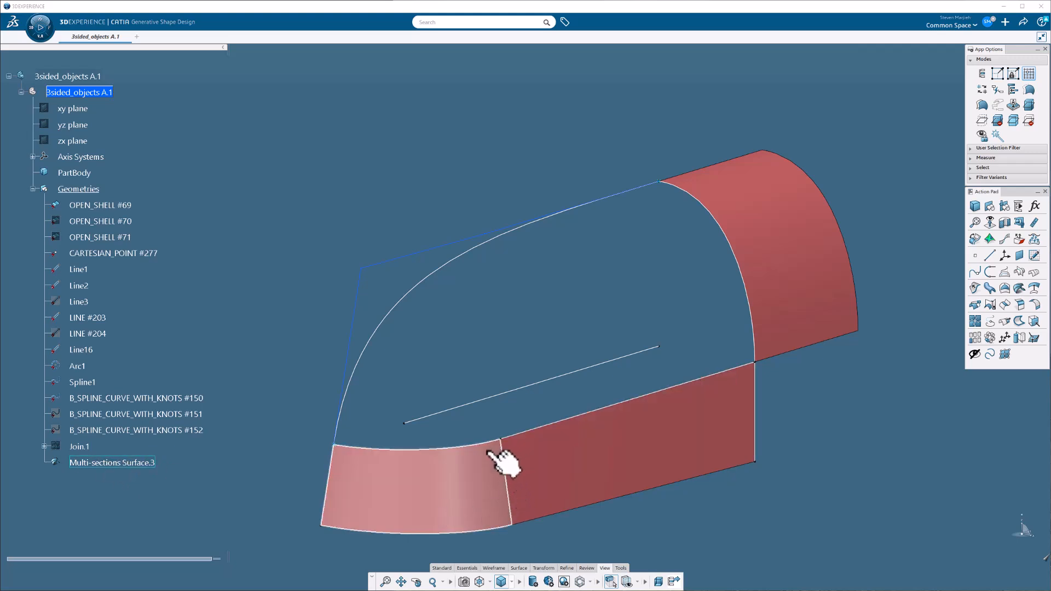
pyautogui.moveTo(409, 483)
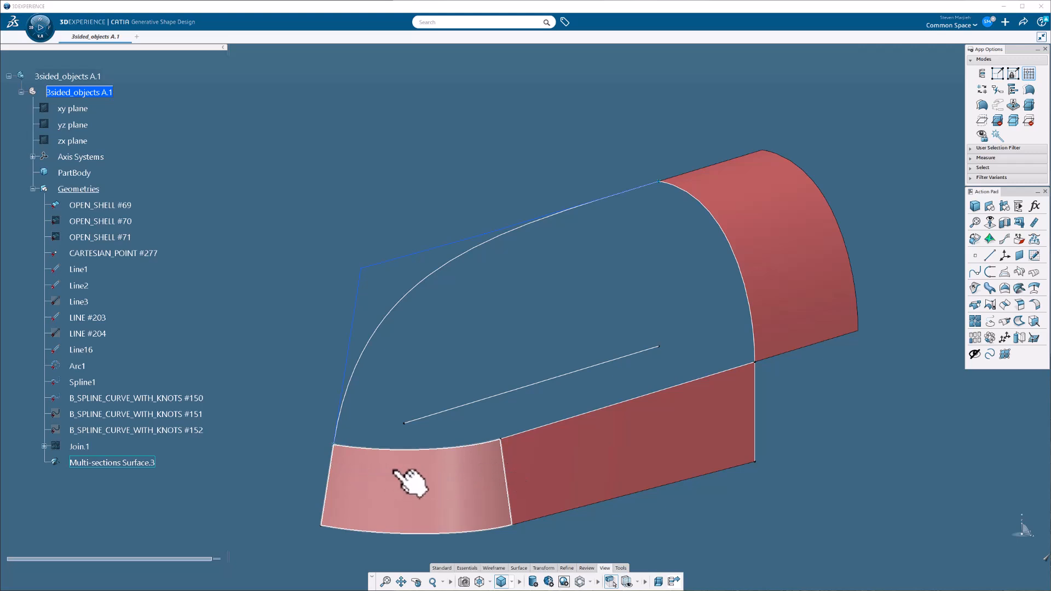
pyautogui.moveTo(459, 499)
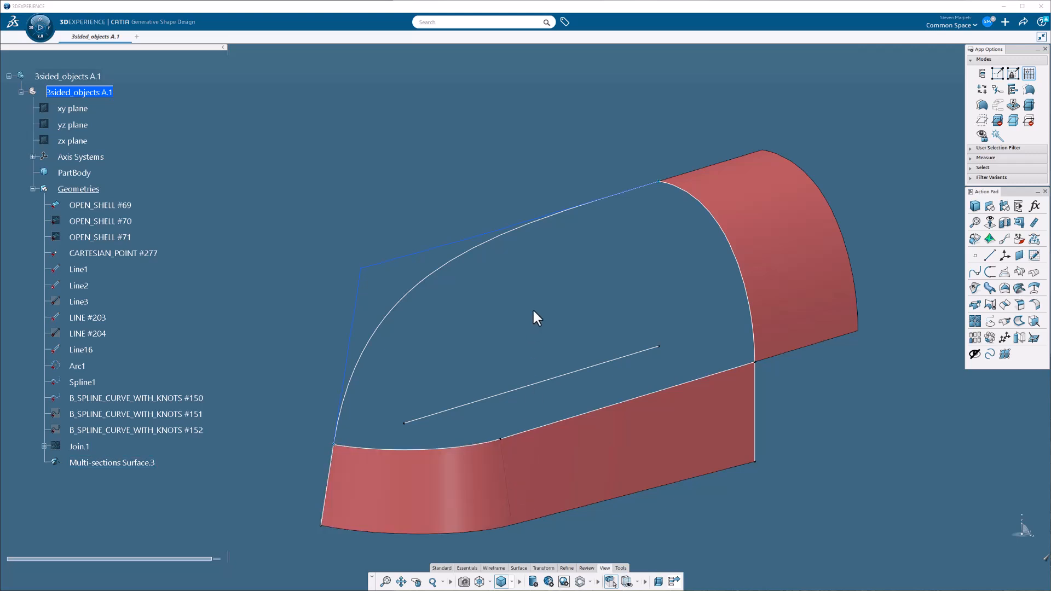
pyautogui.moveTo(533, 327)
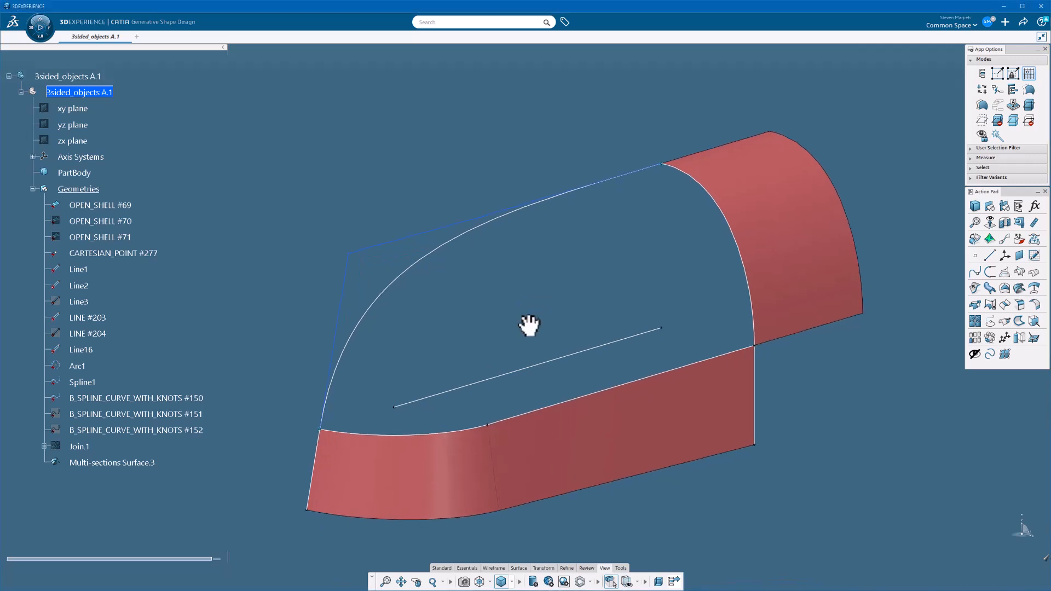
pyautogui.moveTo(1018, 296)
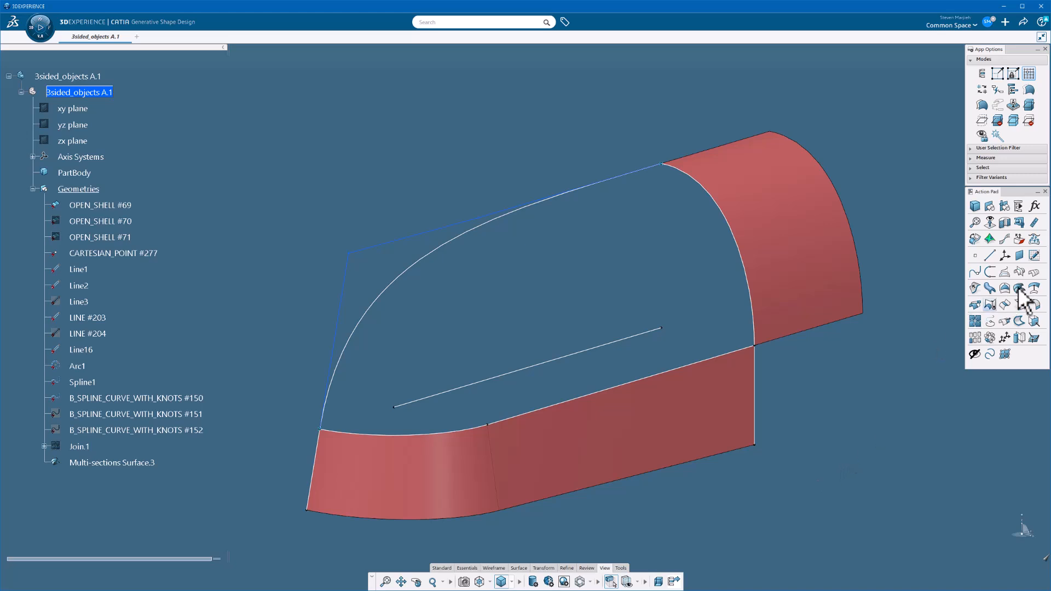
pyautogui.click(1018, 288)
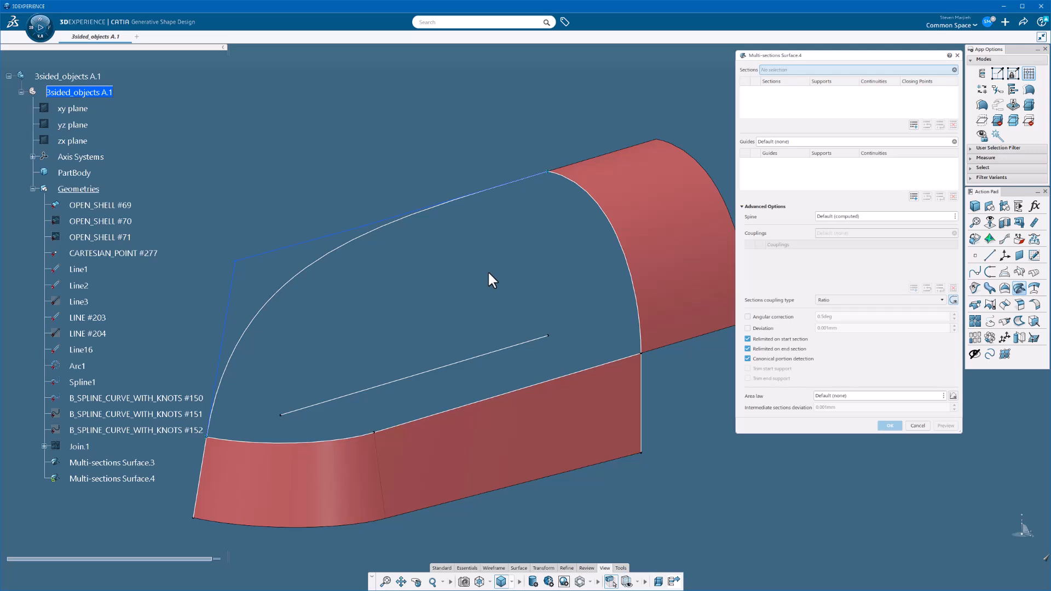
pyautogui.moveTo(640, 329)
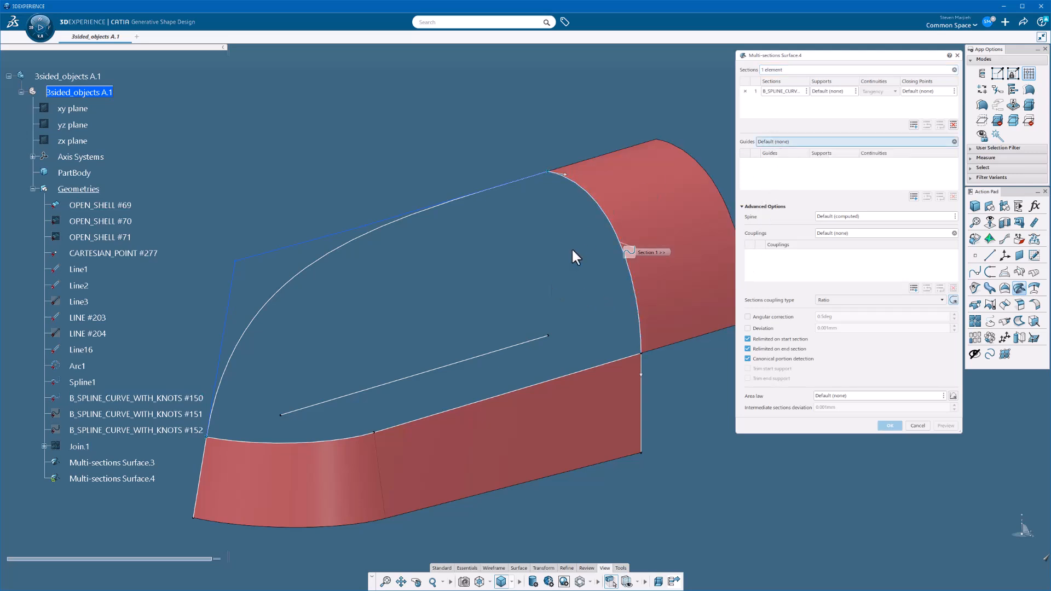
pyautogui.moveTo(586, 389)
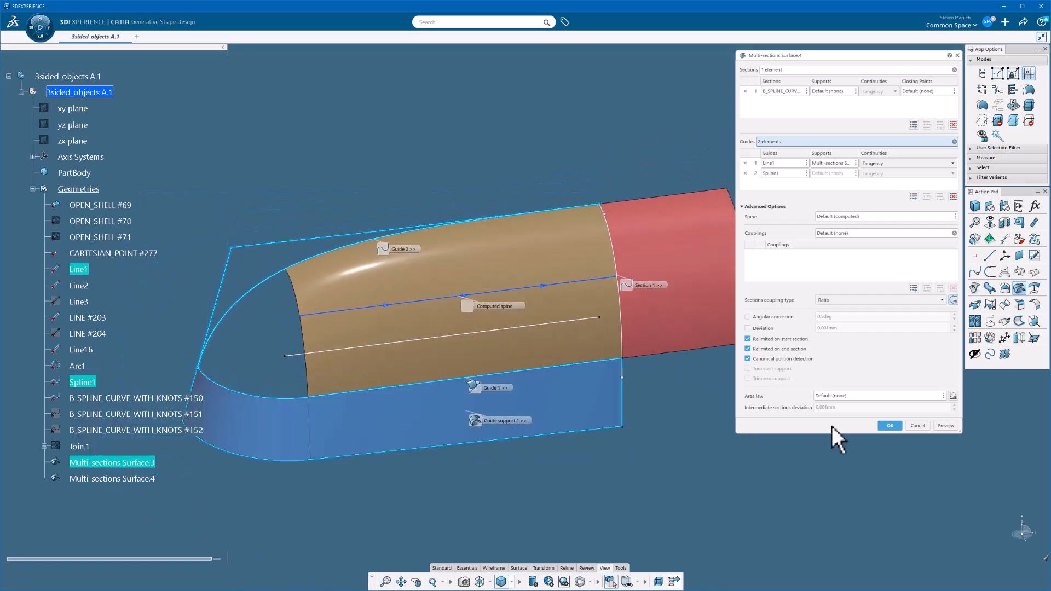
pyautogui.click(889, 425)
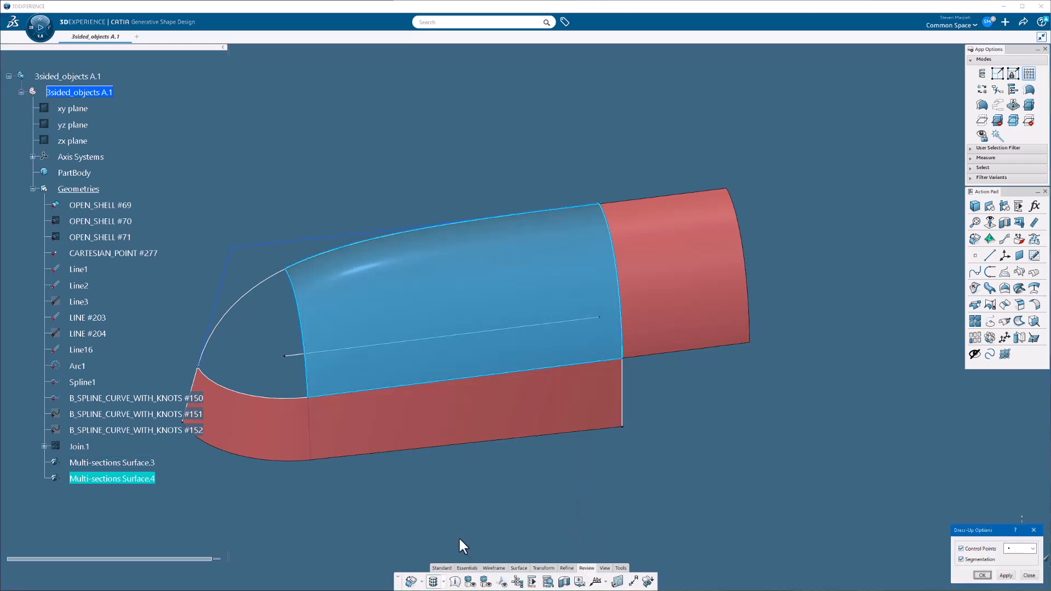
# - Apply Dress-Up with Control Points and Segmentation on Multi-sections Surface.4
pyautogui.click(981, 574)
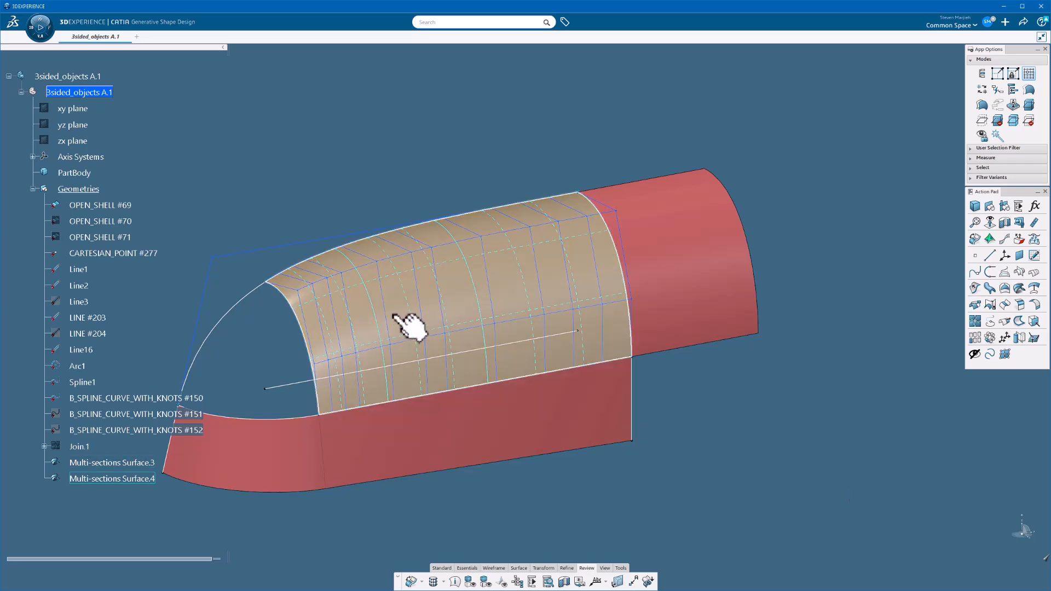
pyautogui.moveTo(479, 316)
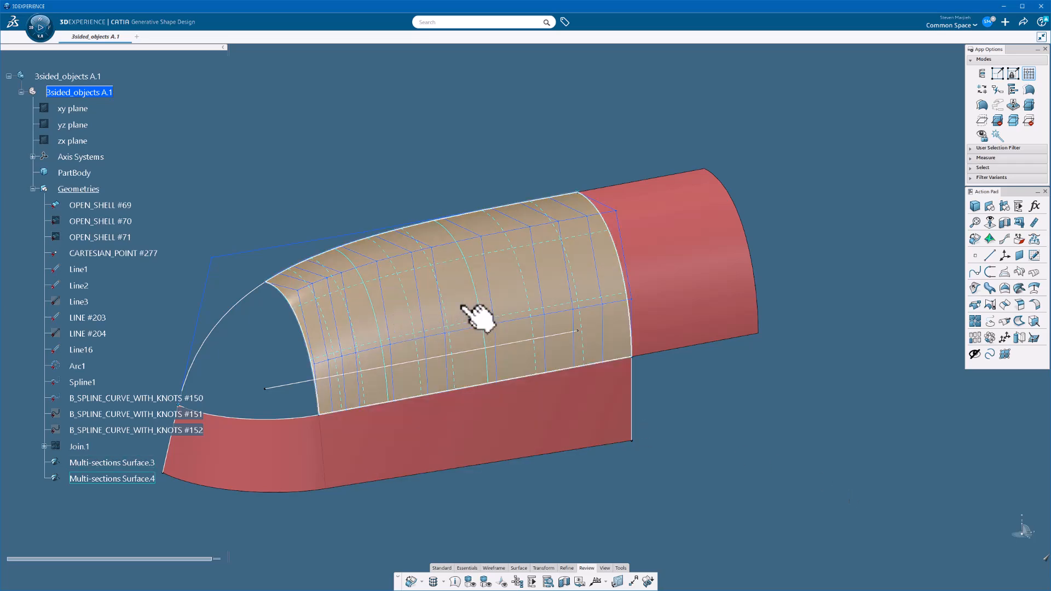
# - Edit Multi-sections Surface.4 and set Line2 as its spine
pyautogui.doubleClick(112, 462)
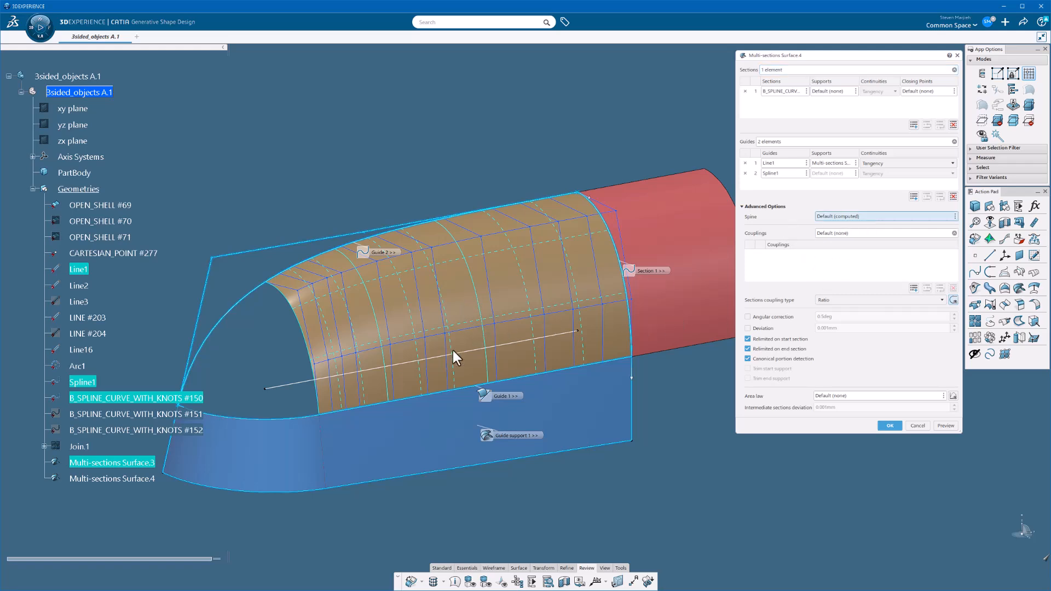
pyautogui.click(887, 426)
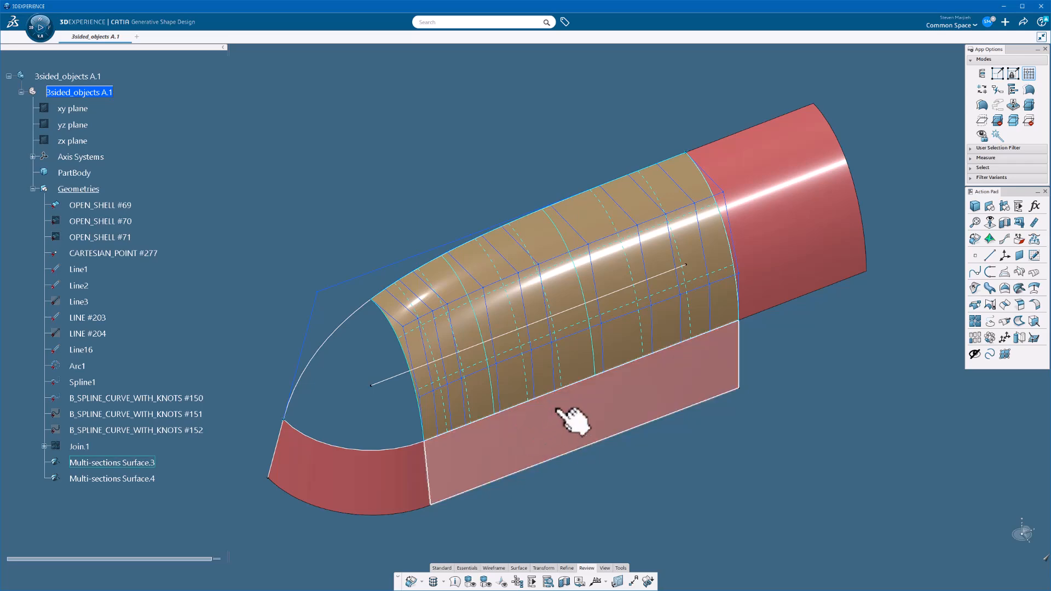
# - Preview Multi-sections Surface.4 with 0.01mm deviation, then switch deviation off and confirm
pyautogui.doubleClick(112, 462)
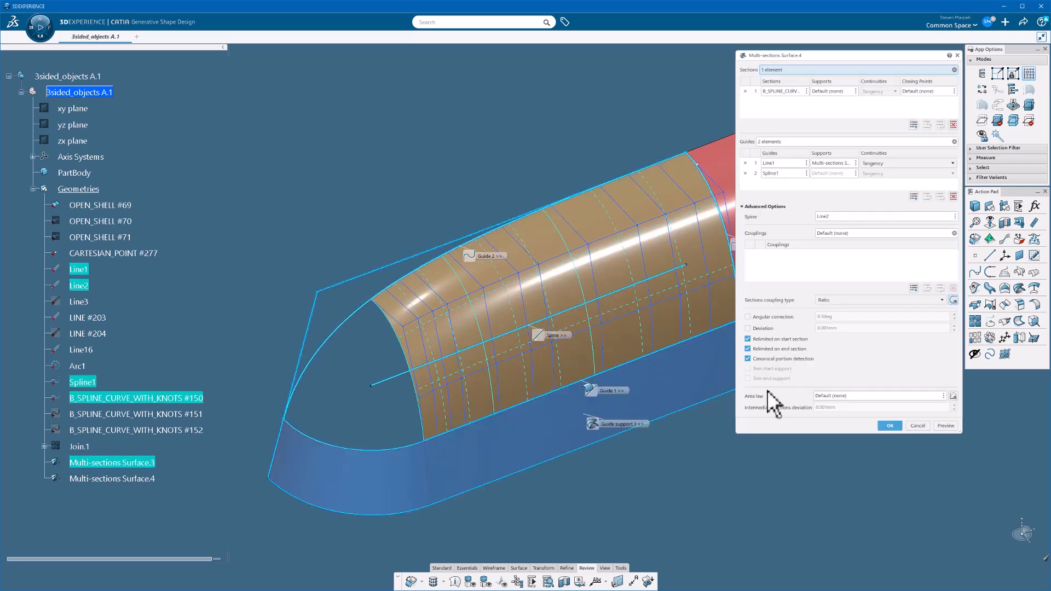
pyautogui.moveTo(838, 422)
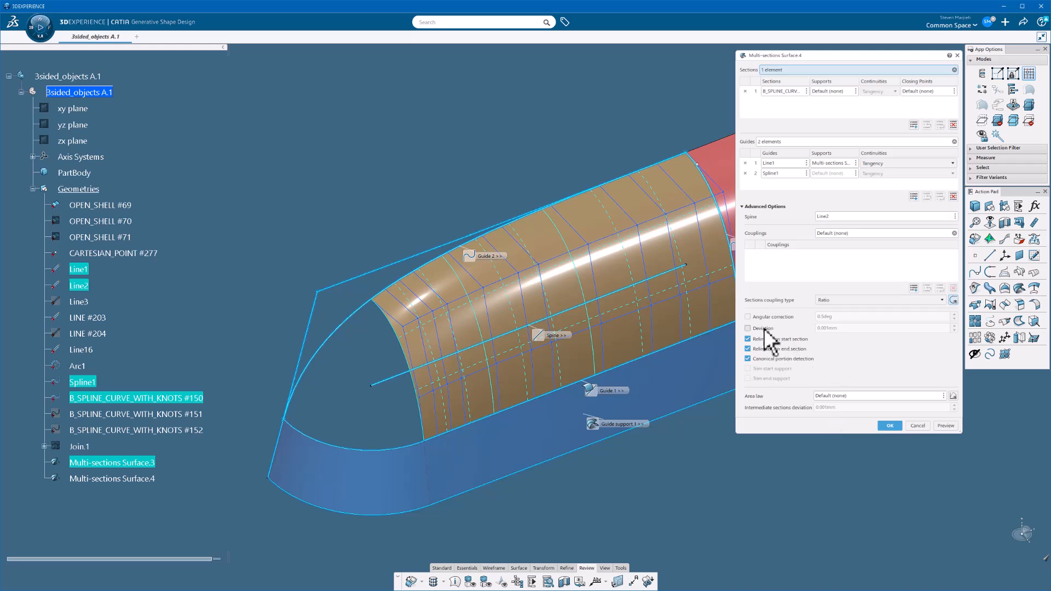
pyautogui.click(748, 329)
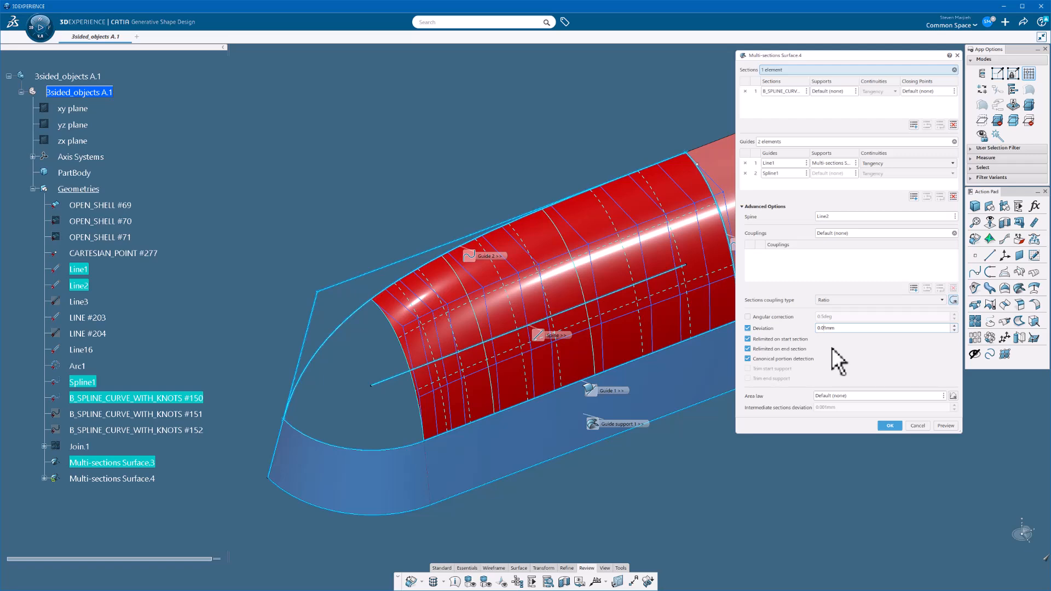
pyautogui.click(945, 426)
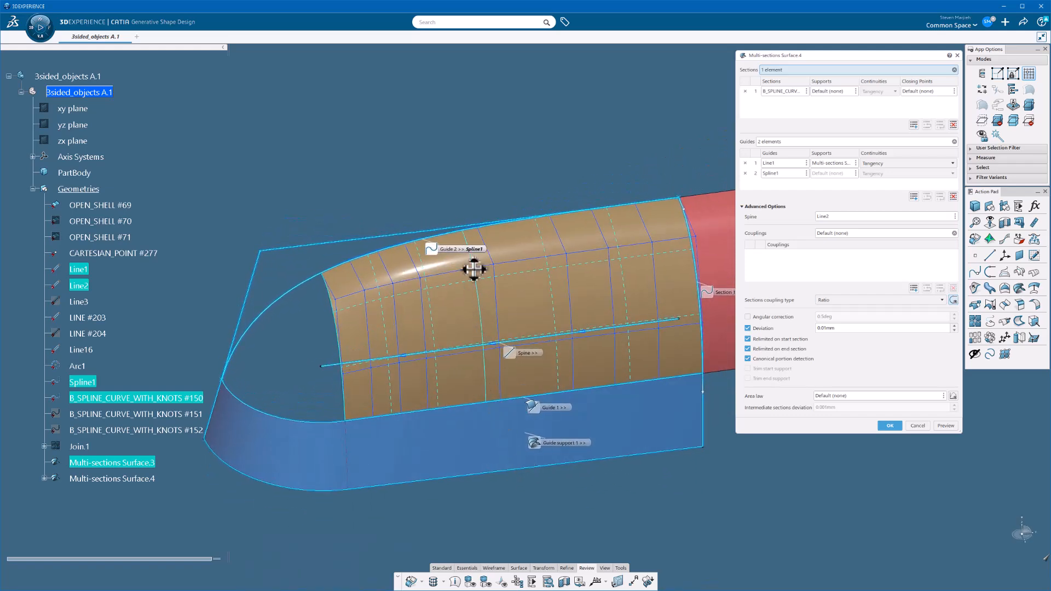
pyautogui.moveTo(354, 311)
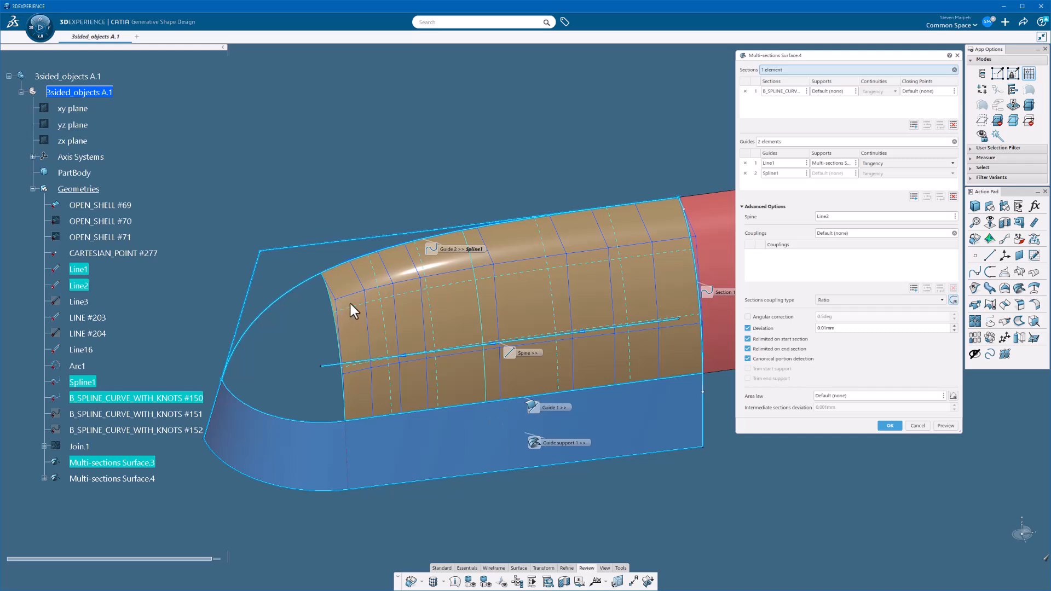
pyautogui.moveTo(744, 492)
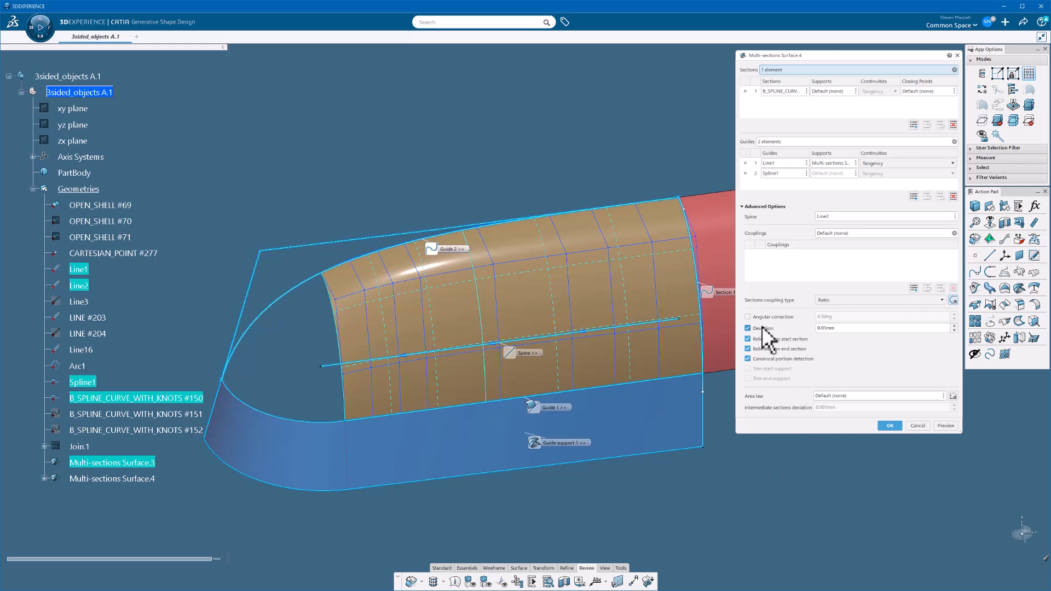
pyautogui.click(748, 328)
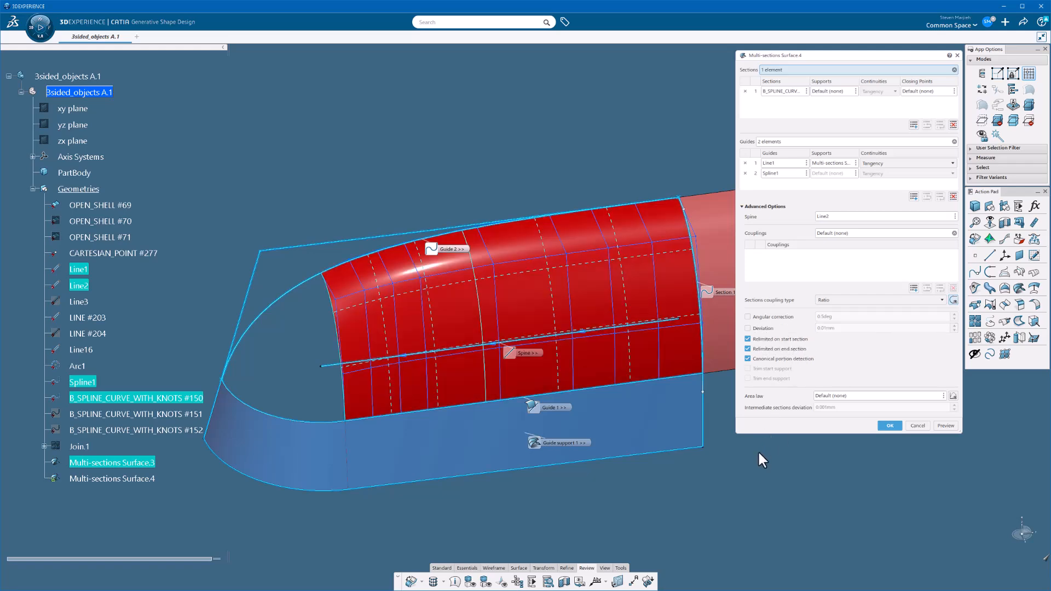
pyautogui.moveTo(854, 467)
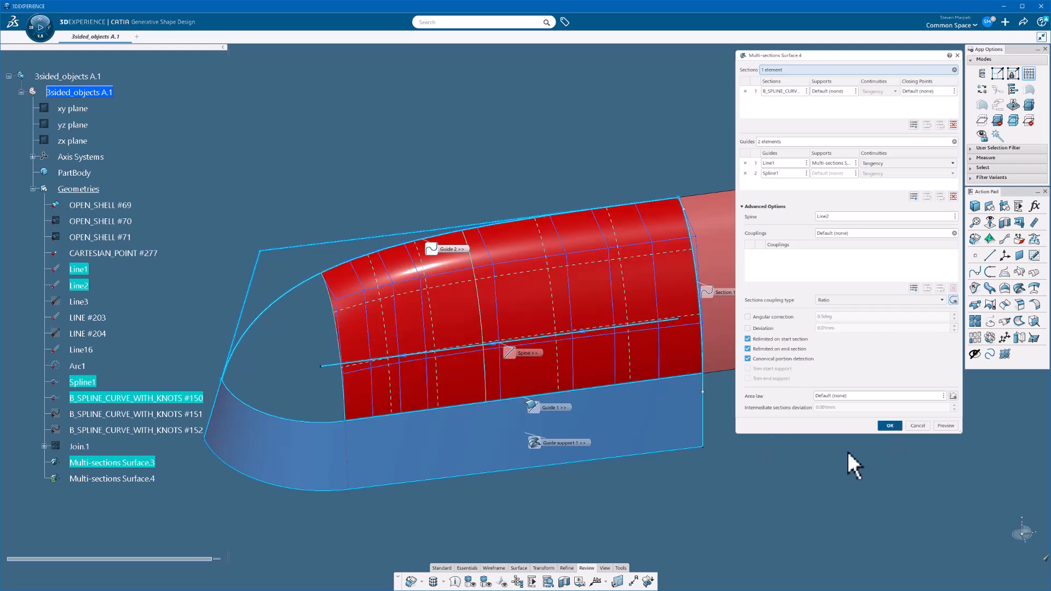
pyautogui.click(888, 426)
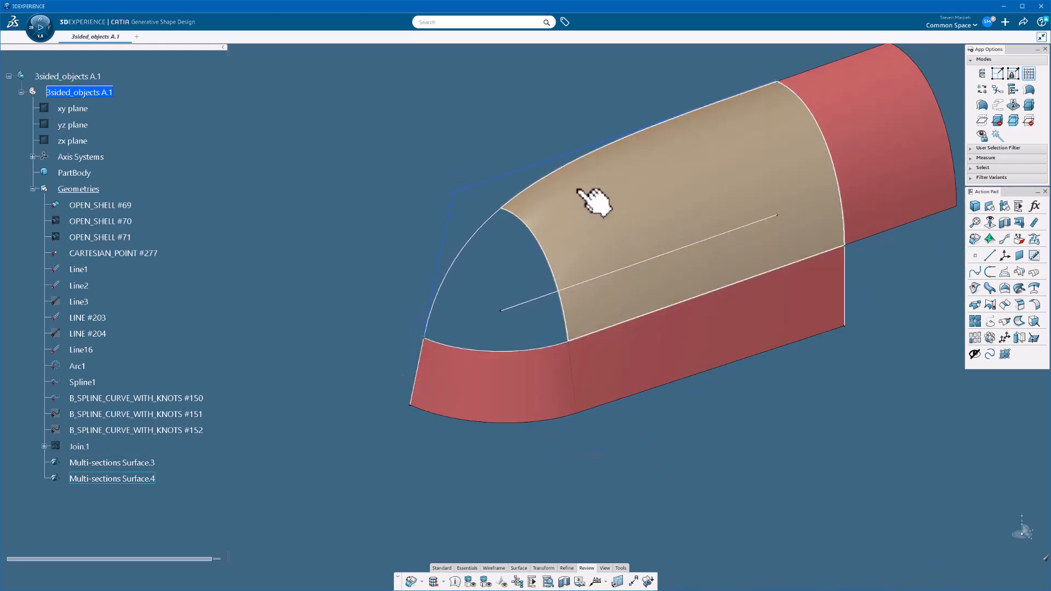
pyautogui.moveTo(636, 225)
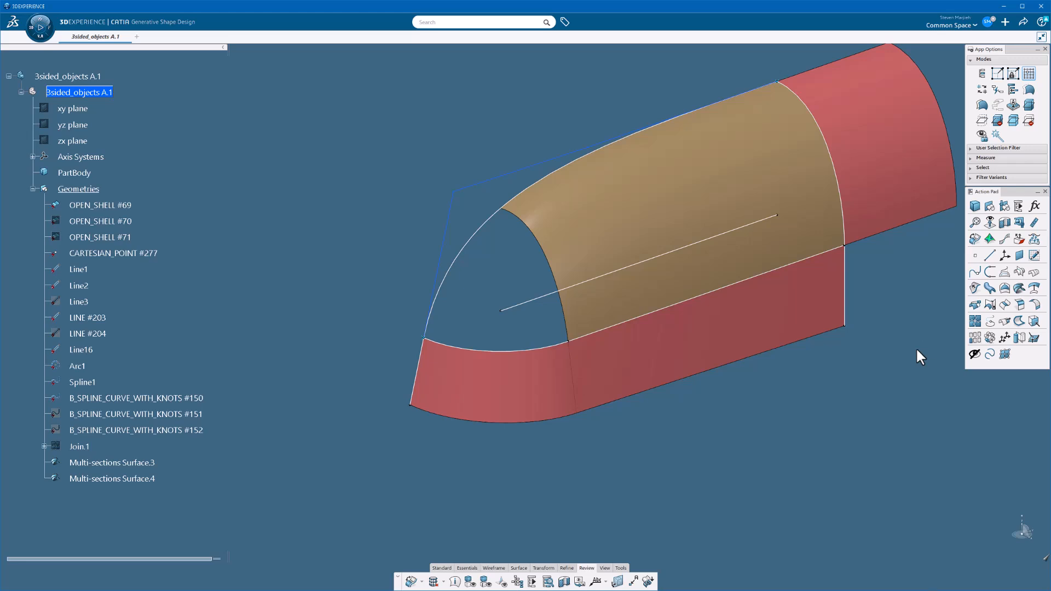
pyautogui.moveTo(997, 289)
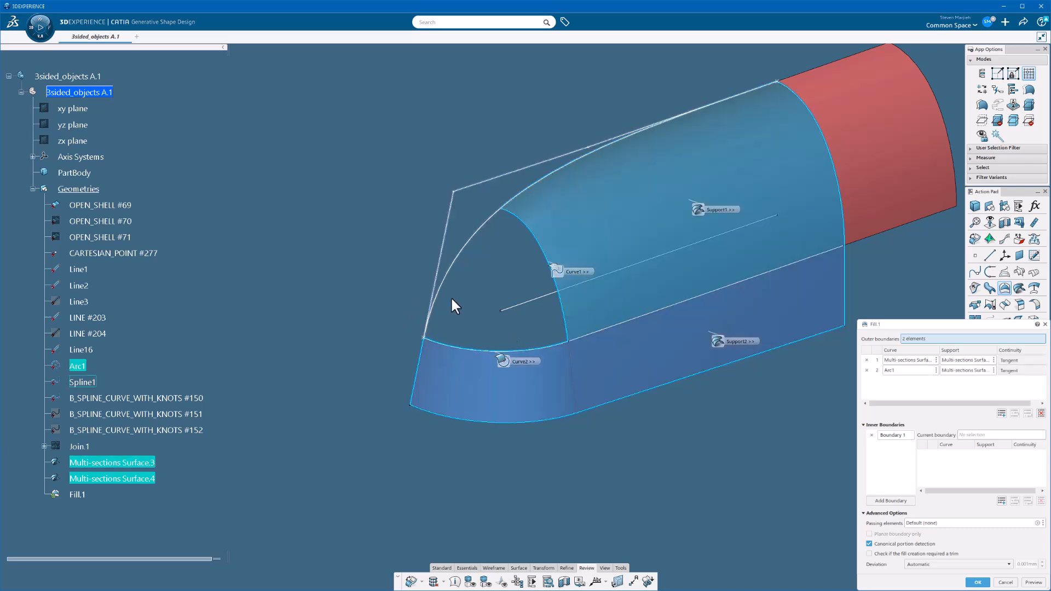
# - Pick another boundary edge for the tangent Fill.1 nose patch
pyautogui.click(81, 382)
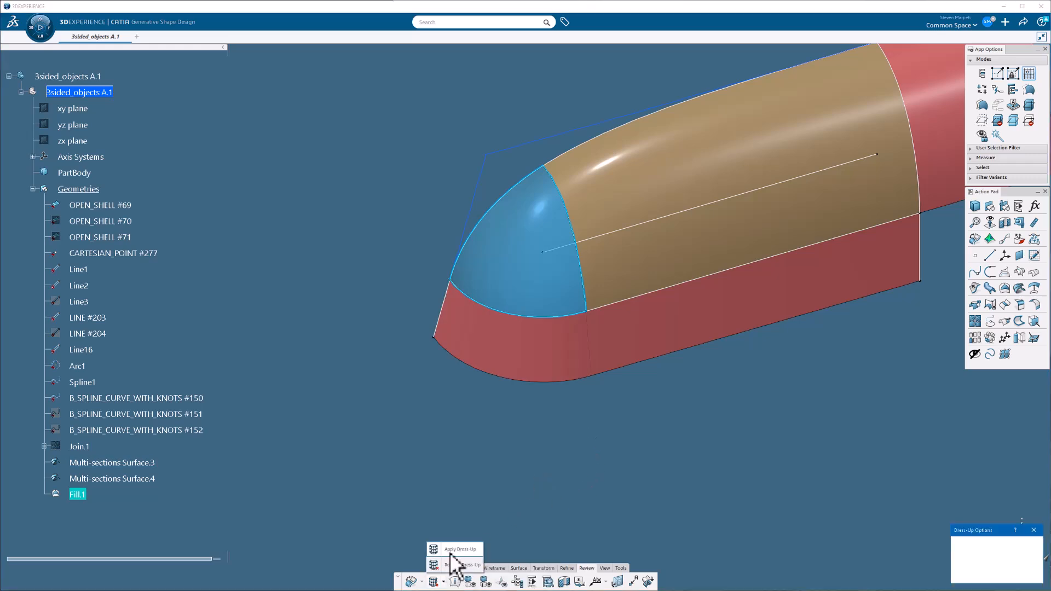
# - Show Fill.1's control points, then uncheck Control Points and close Dress-Up Options
pyautogui.click(455, 553)
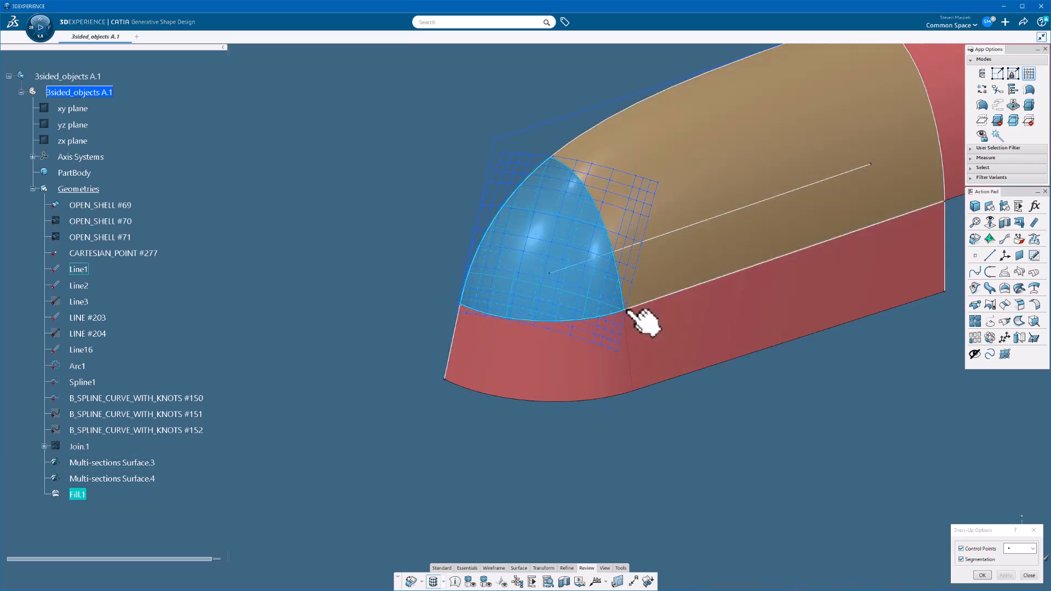
pyautogui.moveTo(628, 505)
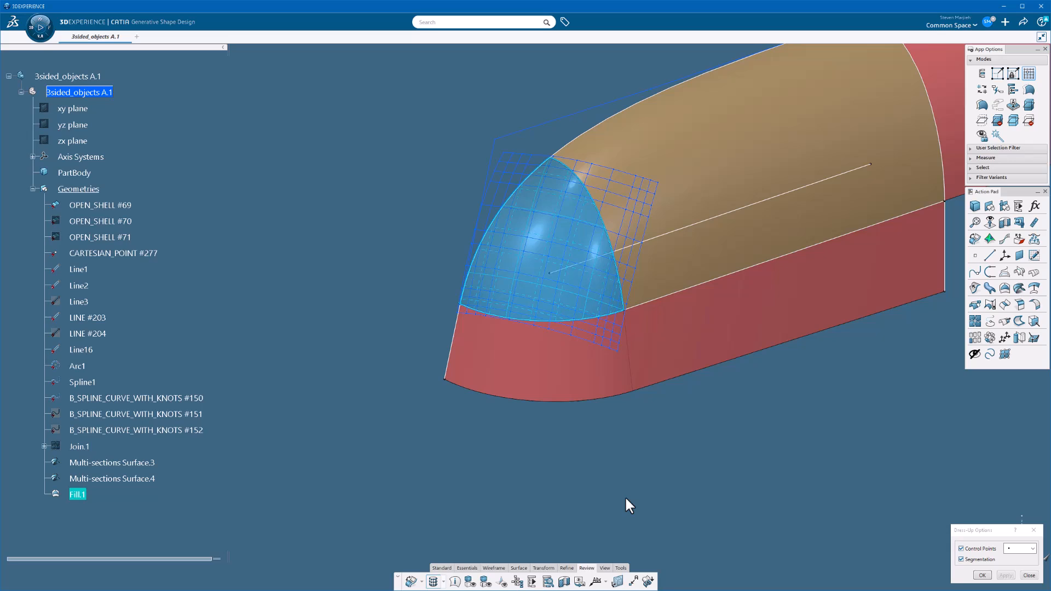
pyautogui.moveTo(1044, 588)
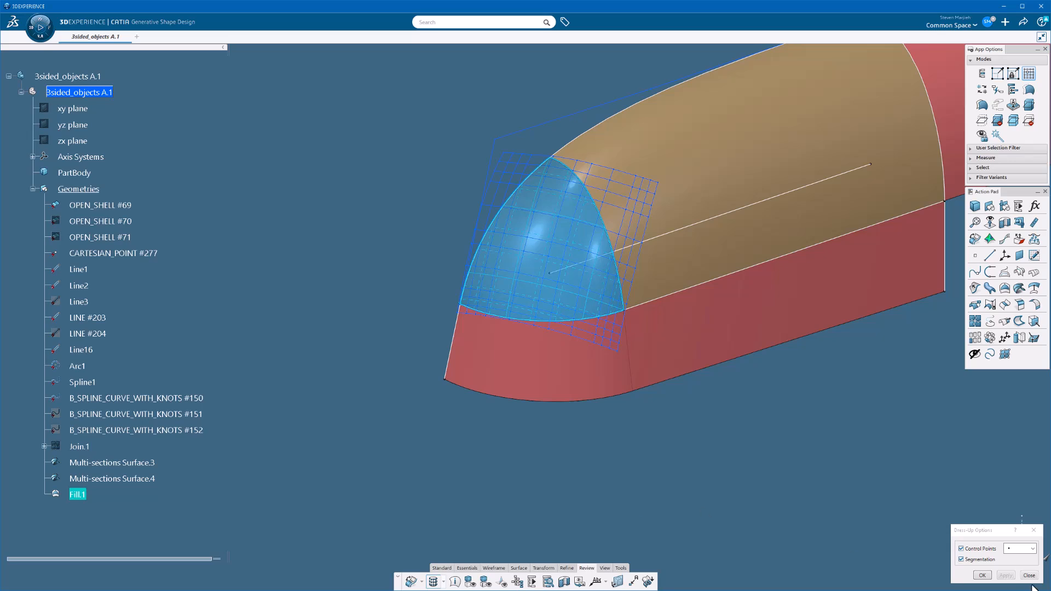
pyautogui.click(961, 548)
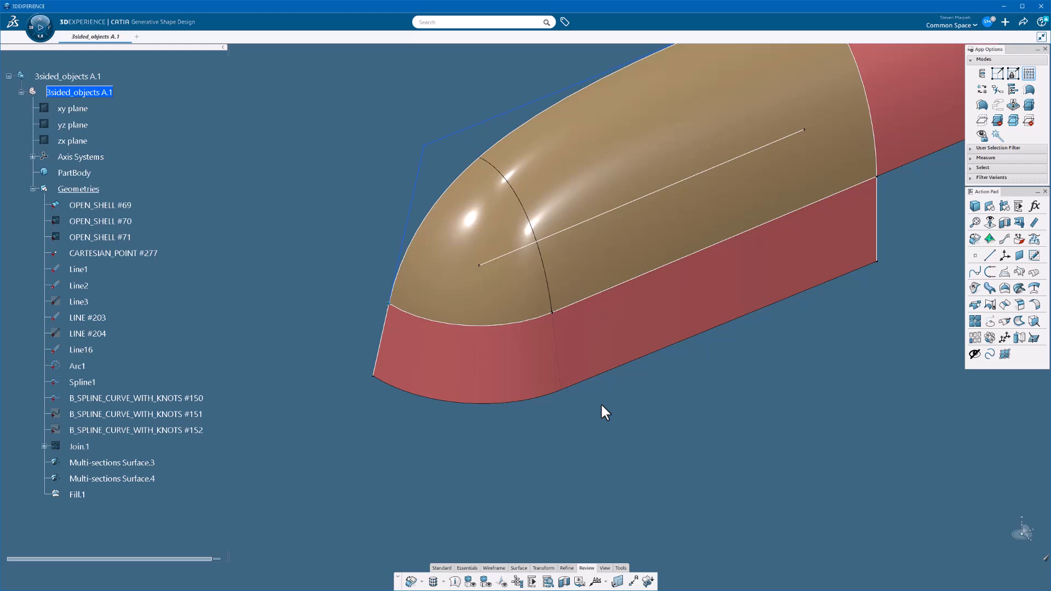
pyautogui.moveTo(647, 460)
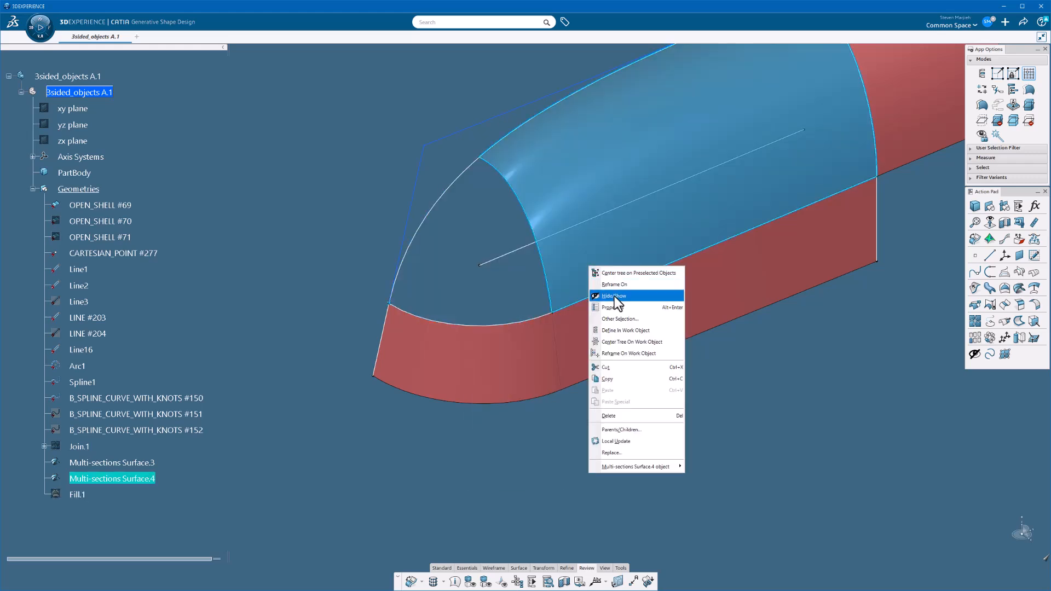
# - Hide Multi-sections Surface.4 with Hide/Show
pyautogui.click(612, 295)
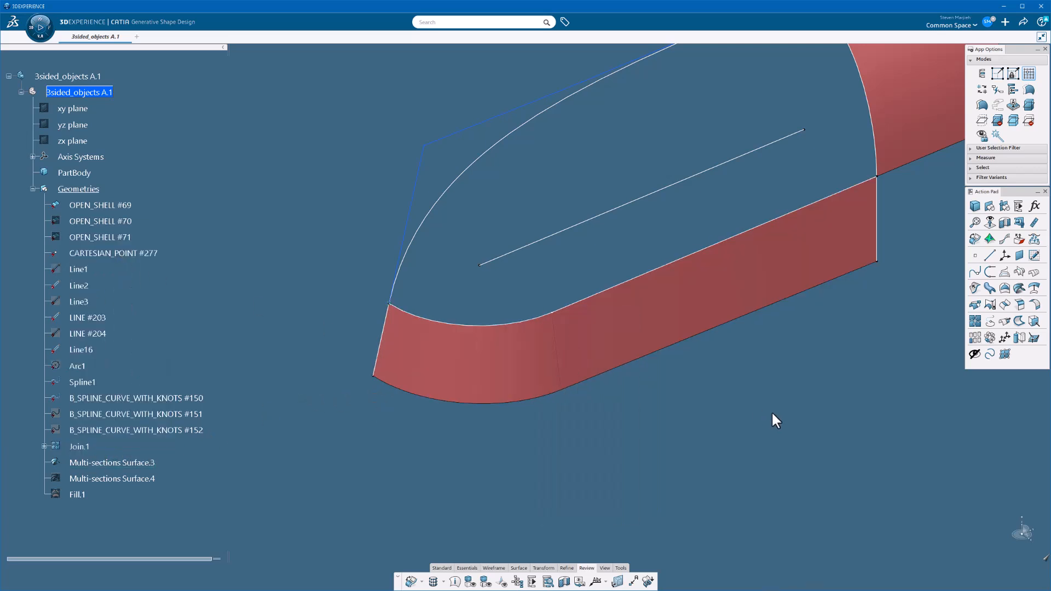
pyautogui.moveTo(1018, 290)
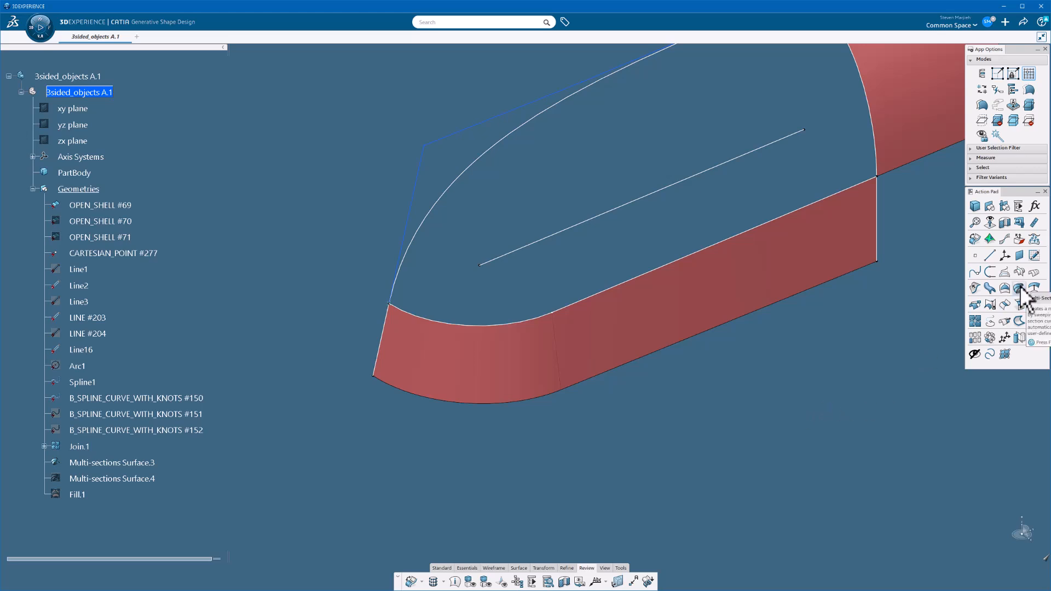
# - Create Multi-sections Surface.5 from the tangent OPEN_SHELL #69 B-spline section with guides Join.1 and Spline1
pyautogui.click(1018, 289)
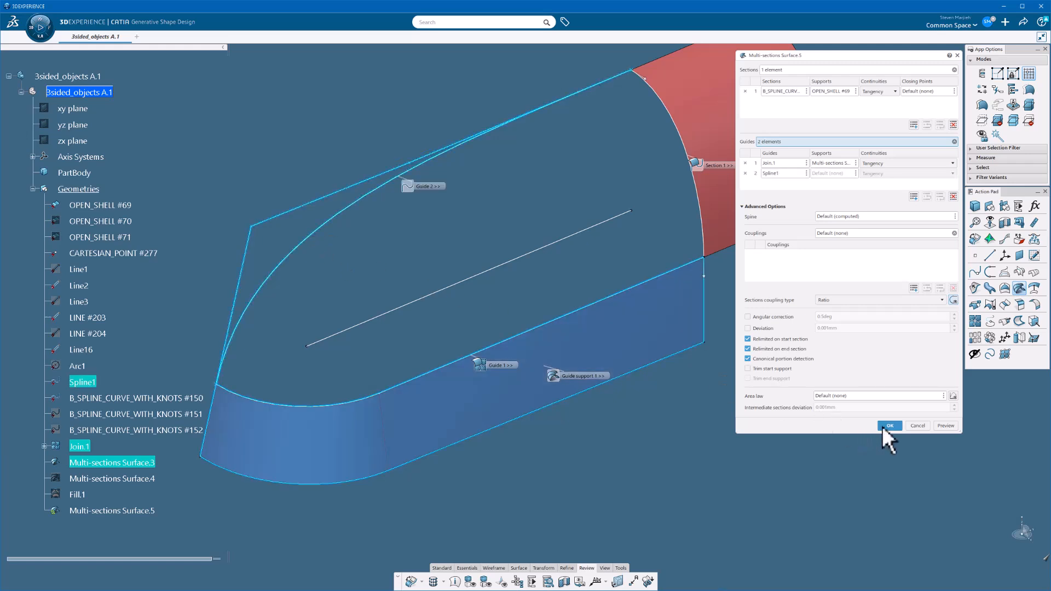
pyautogui.click(889, 426)
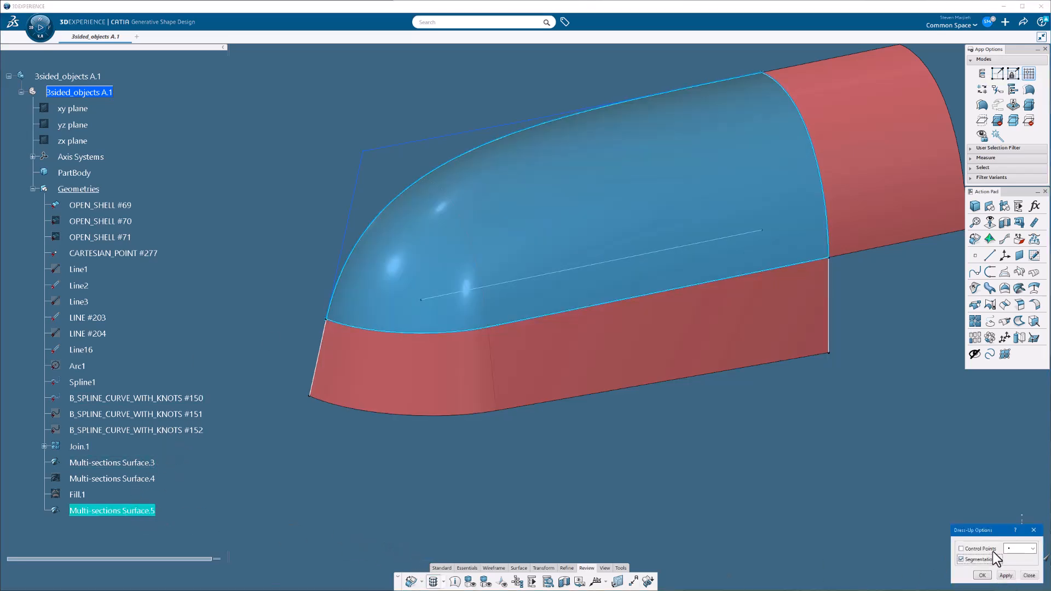
# - Enable Control Points on Multi-sections Surface.5 to inspect its edge at the red band
pyautogui.click(962, 548)
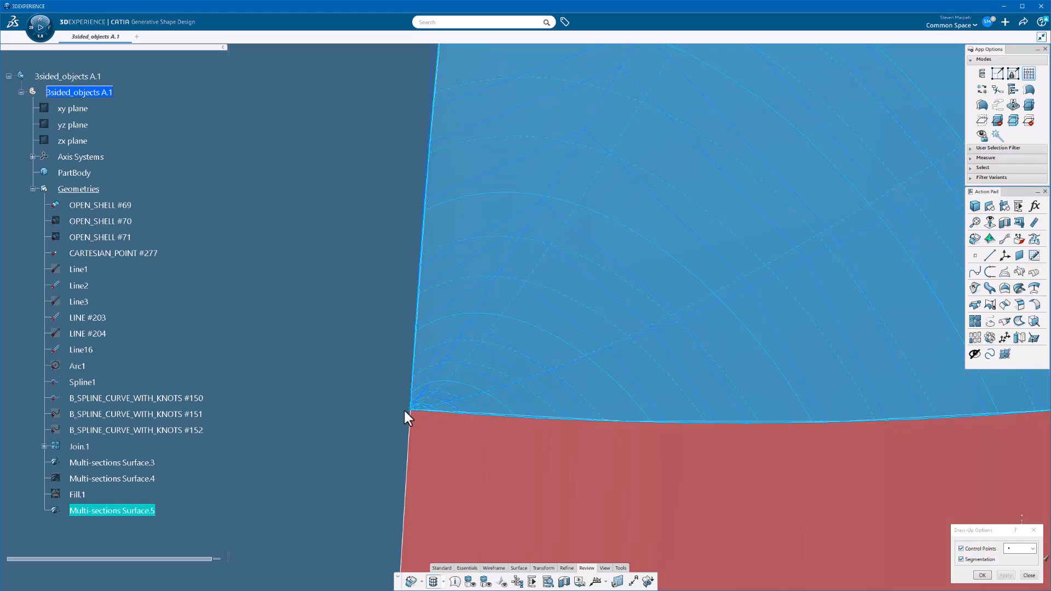
pyautogui.moveTo(373, 385)
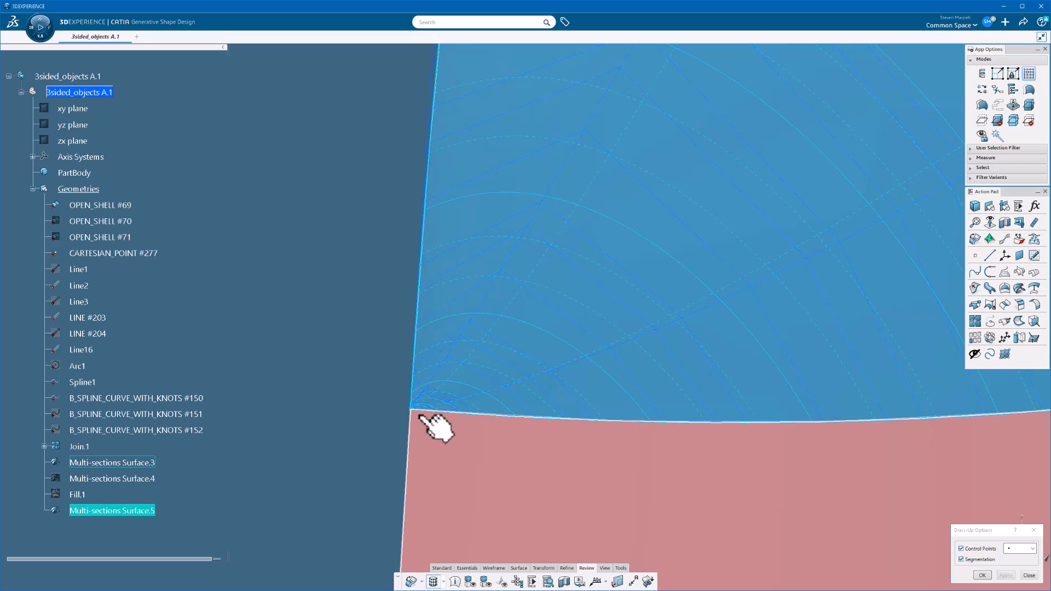
pyautogui.moveTo(461, 439)
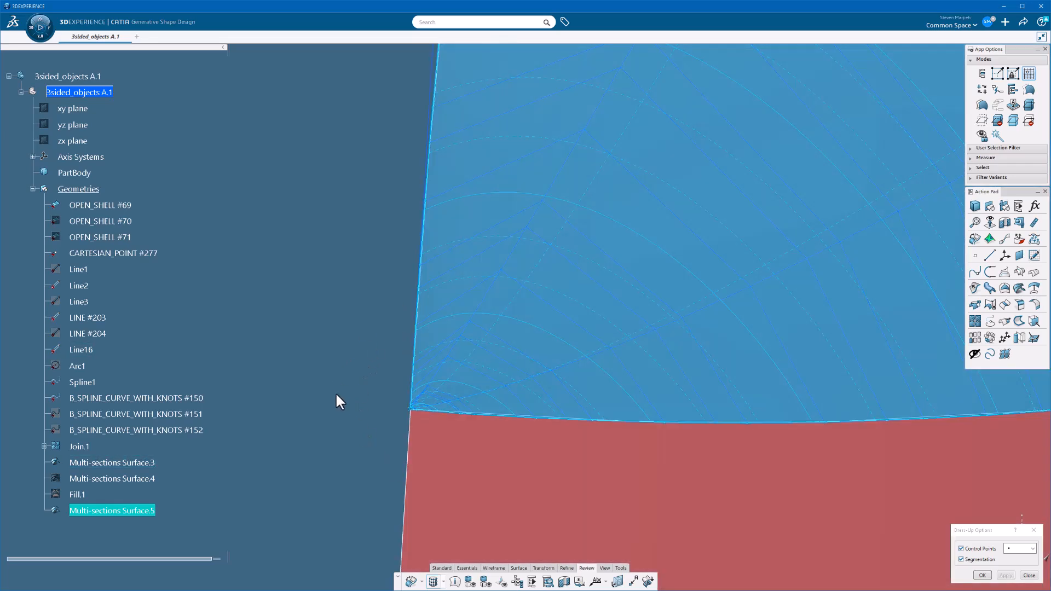
pyautogui.moveTo(409, 362)
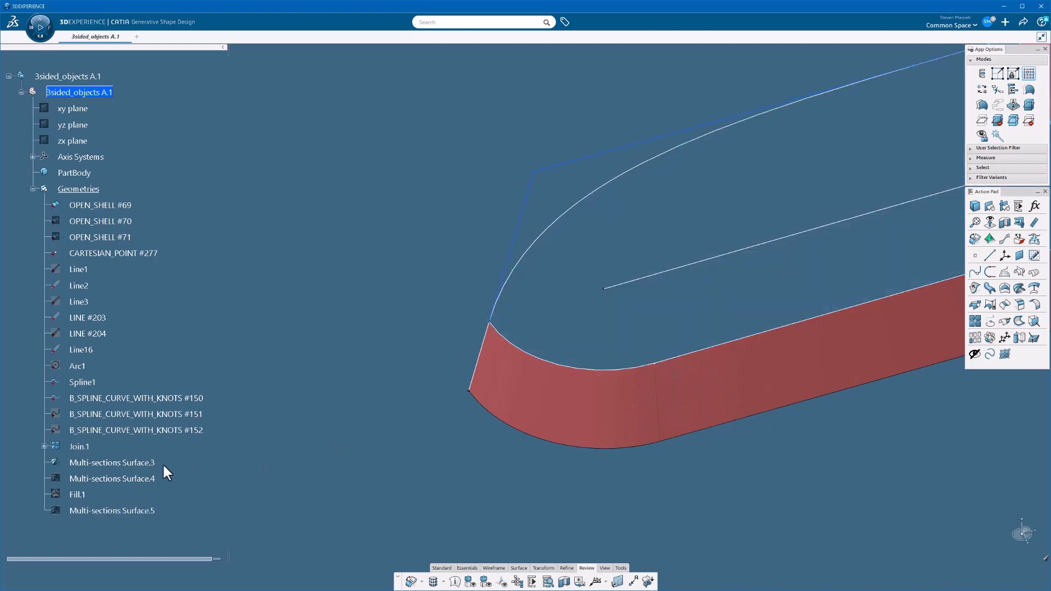
# - Show Multi-sections Surface.4 again via Hide/Show
pyautogui.click(111, 479)
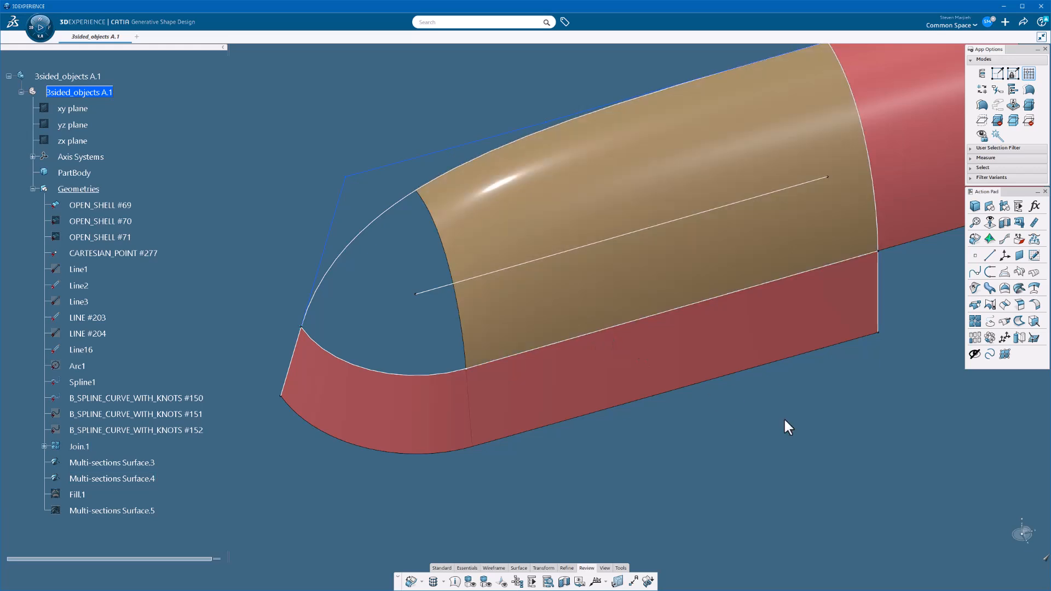
pyautogui.moveTo(716, 475)
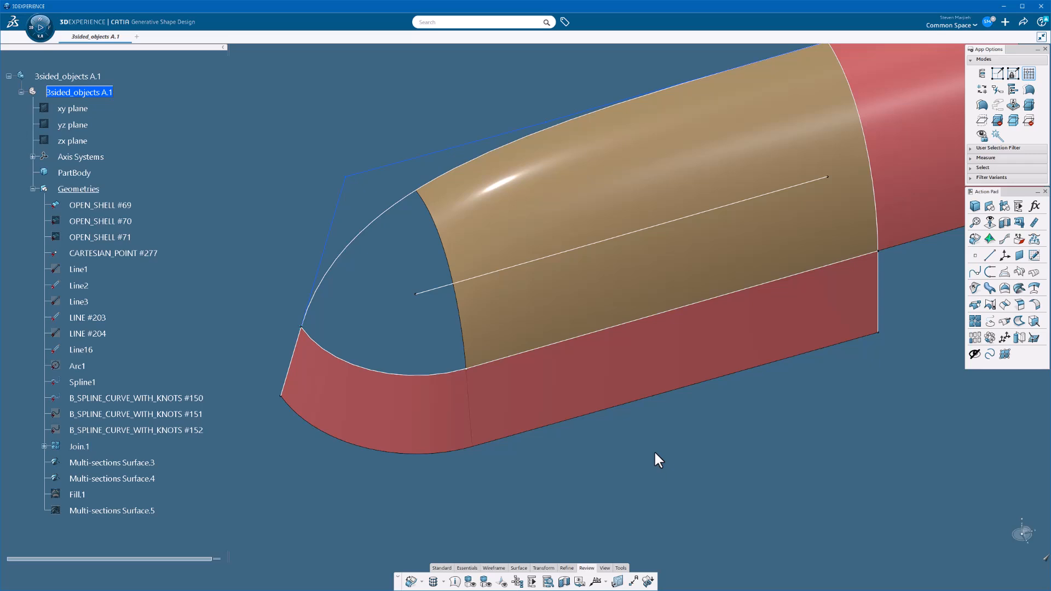
pyautogui.moveTo(645, 467)
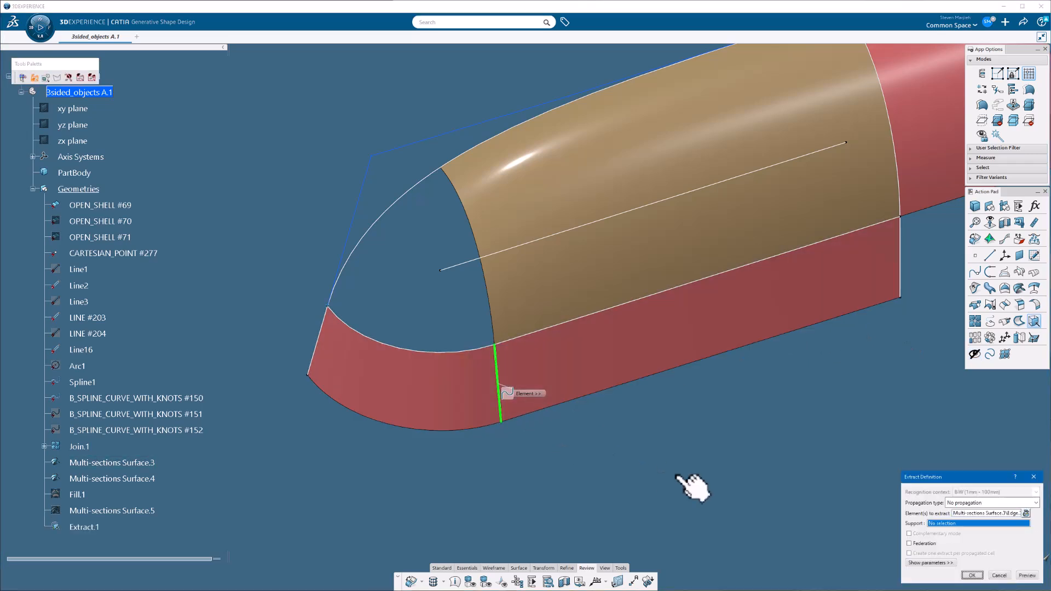
# - Intersect Join.1 with the extracted seam edge Extract.1 to create Intersect.2
pyautogui.click(997, 575)
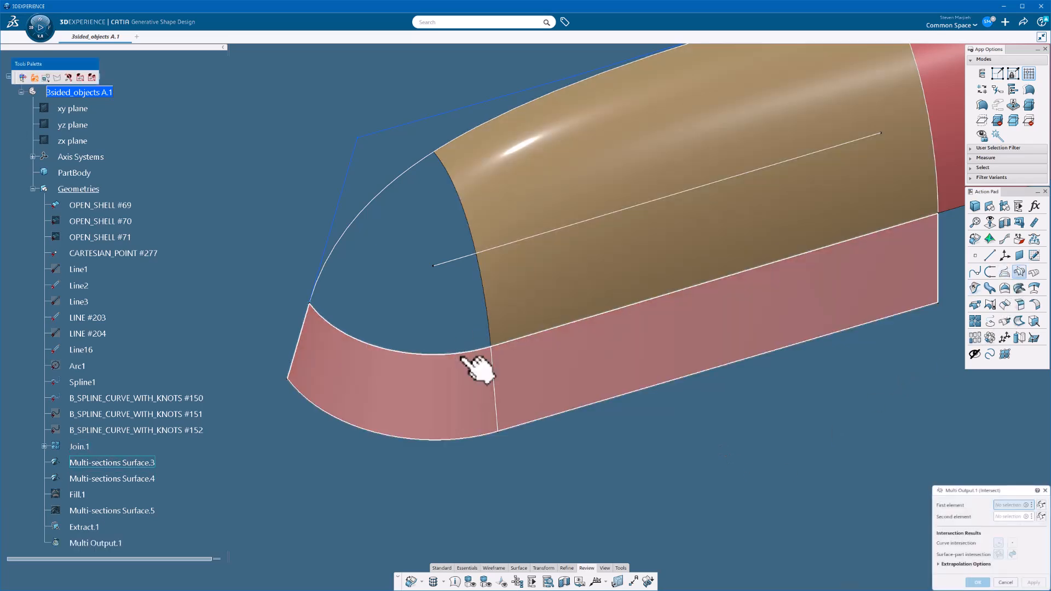
pyautogui.click(480, 369)
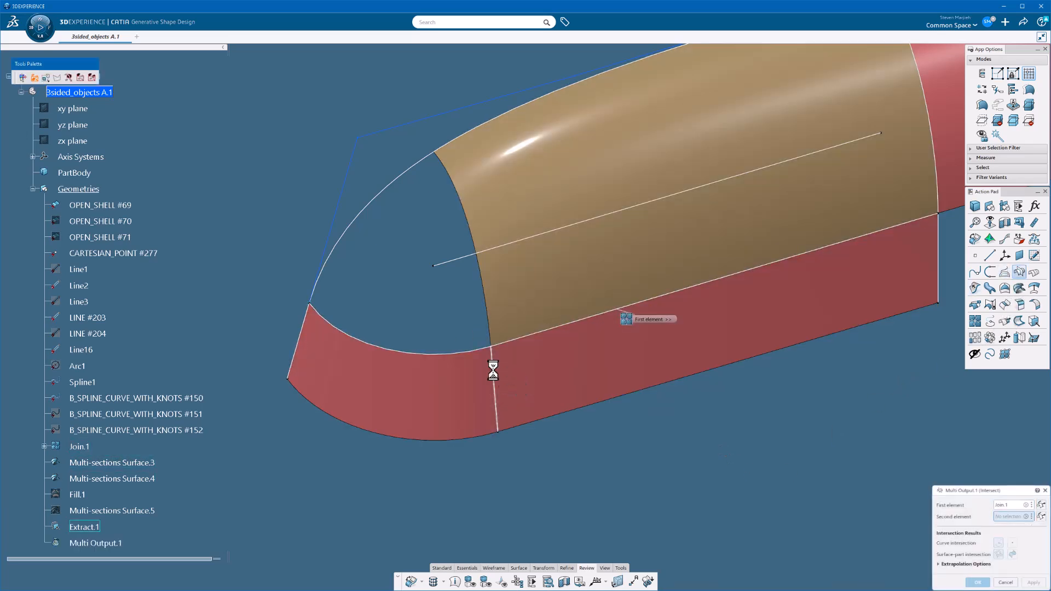
pyautogui.click(976, 581)
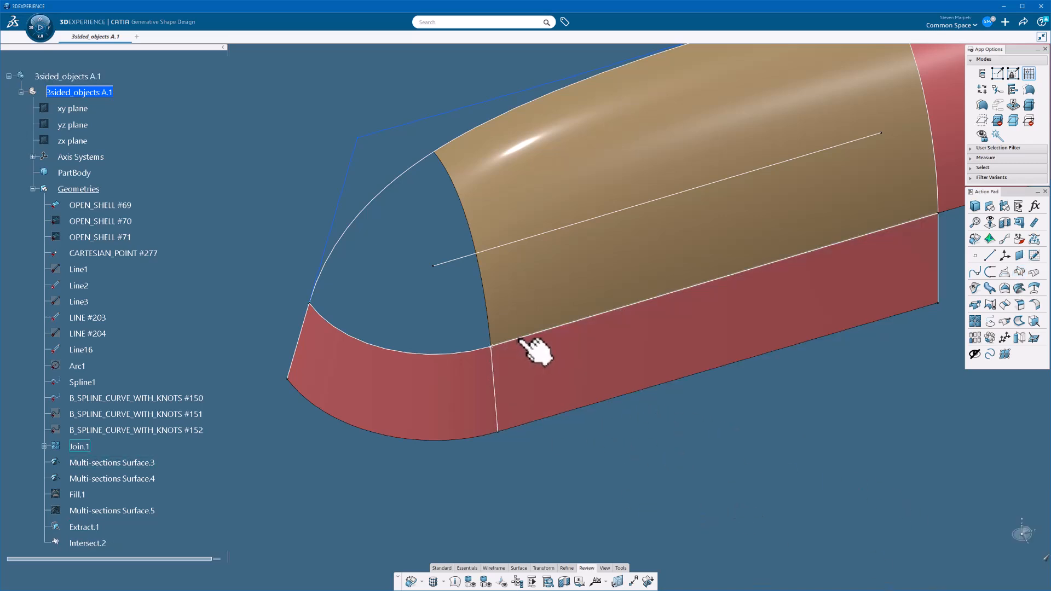
pyautogui.rightClick(516, 345)
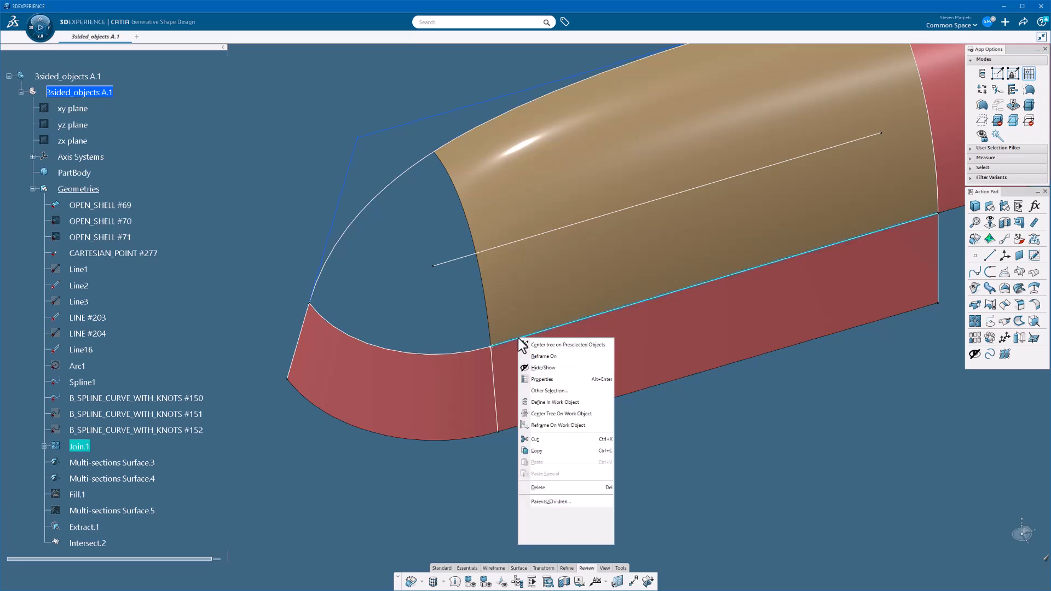
pyautogui.click(550, 501)
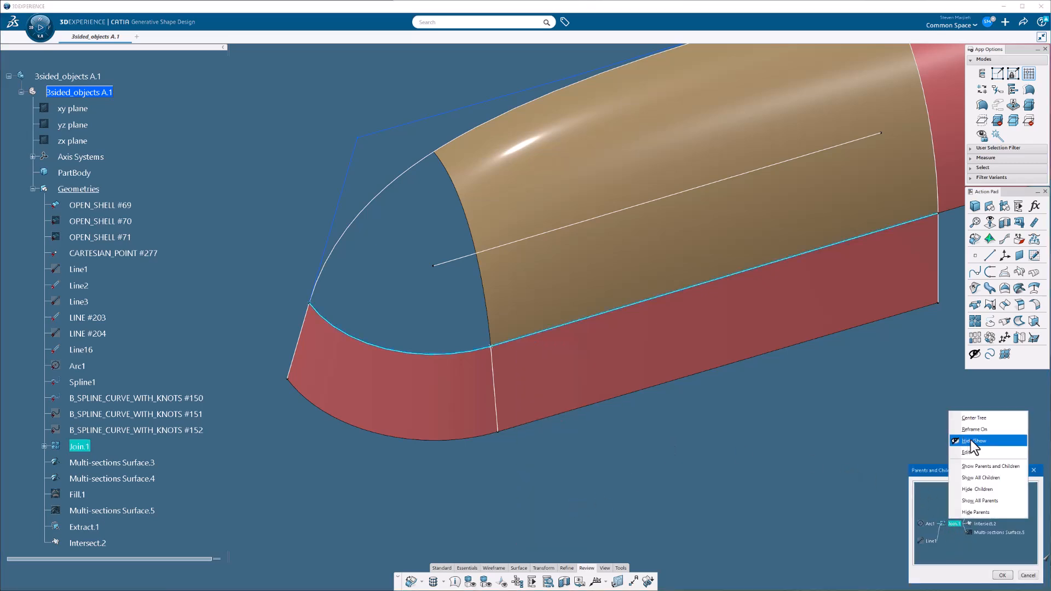
pyautogui.click(978, 440)
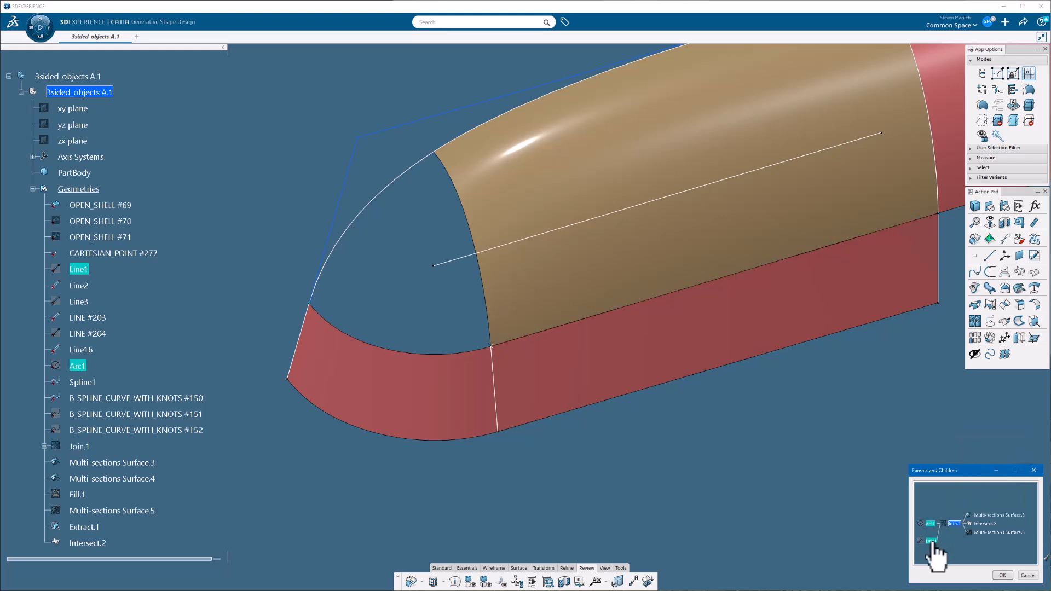
pyautogui.click(1000, 576)
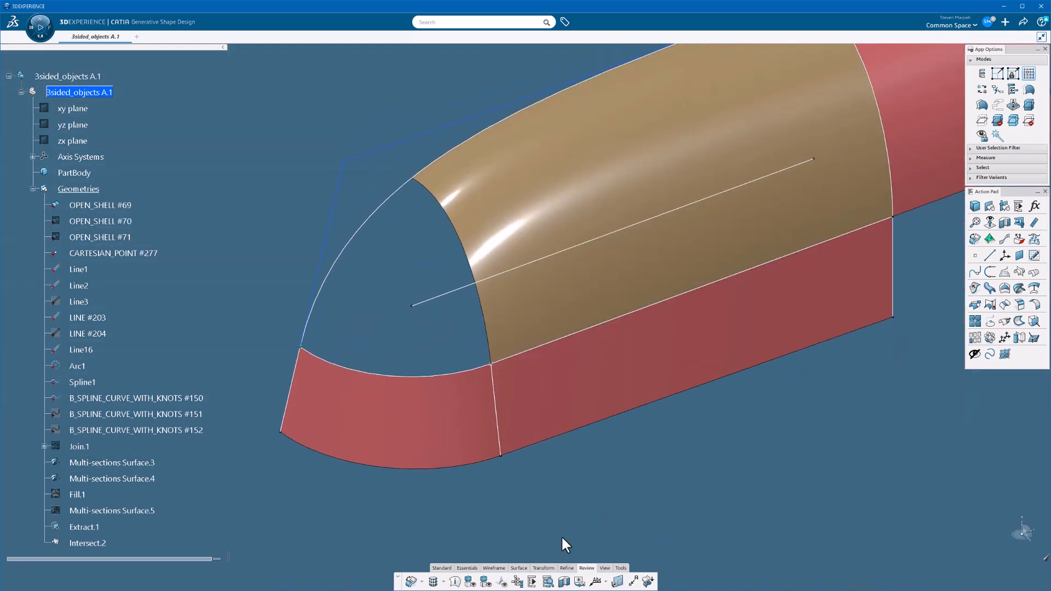
# - Add a crosswise isoparametric curve on the tan multi-sections surface
pyautogui.click(493, 567)
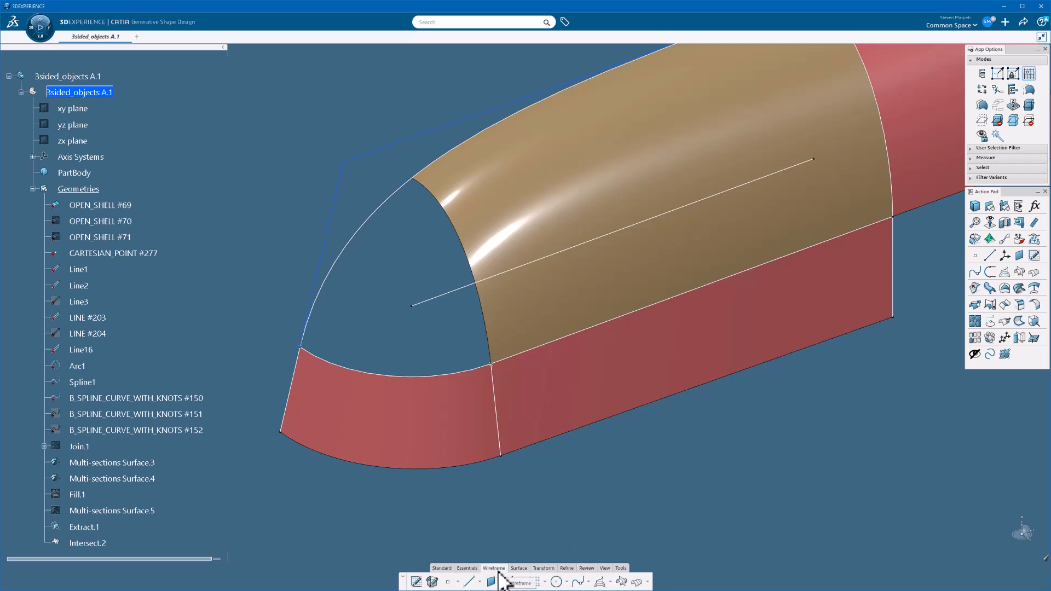
pyautogui.click(592, 581)
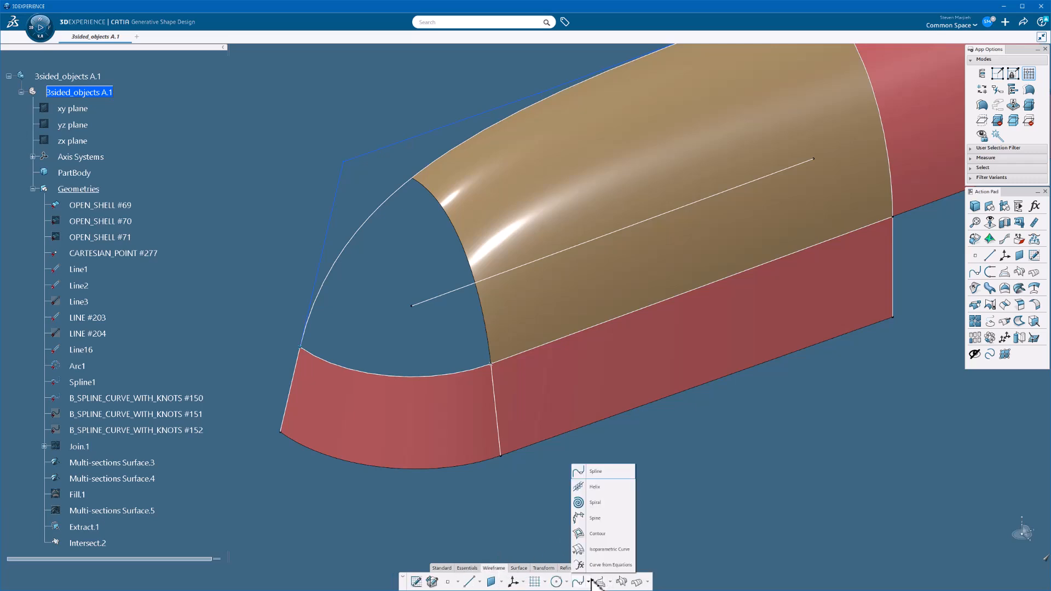
pyautogui.moveTo(609, 549)
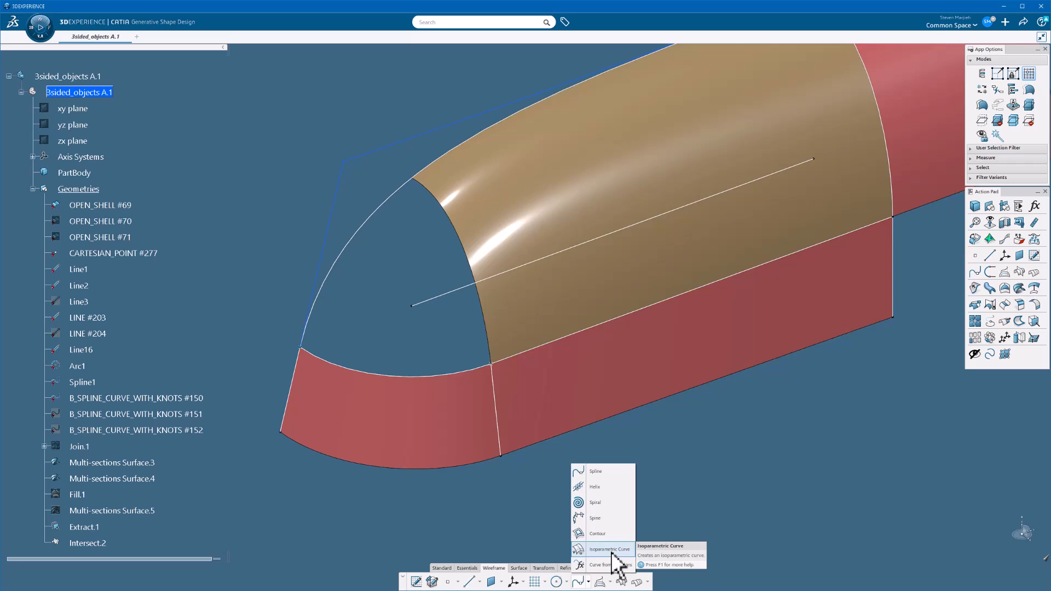
pyautogui.click(608, 549)
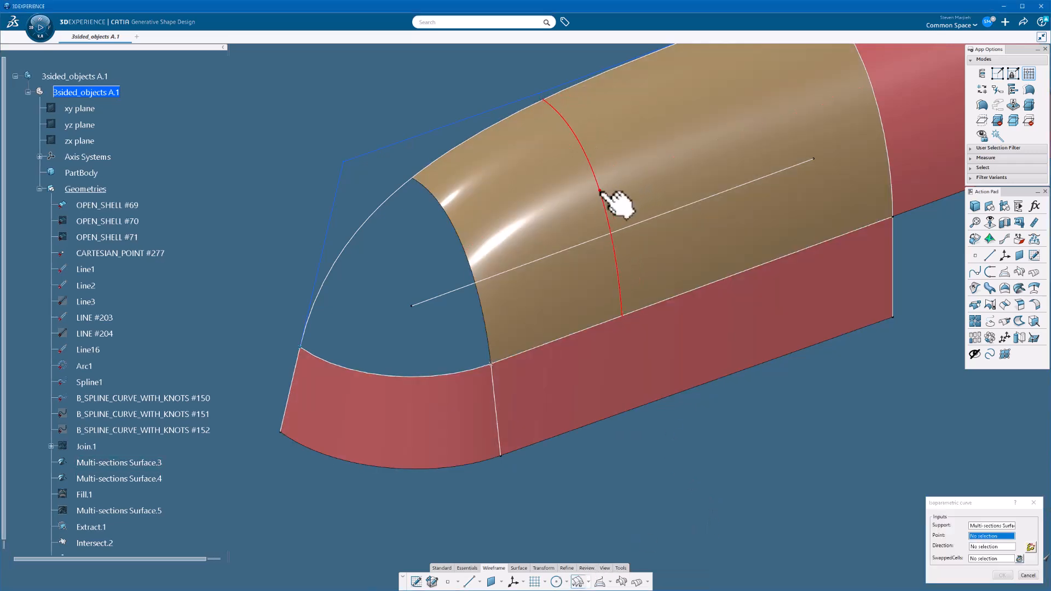
pyautogui.click(598, 194)
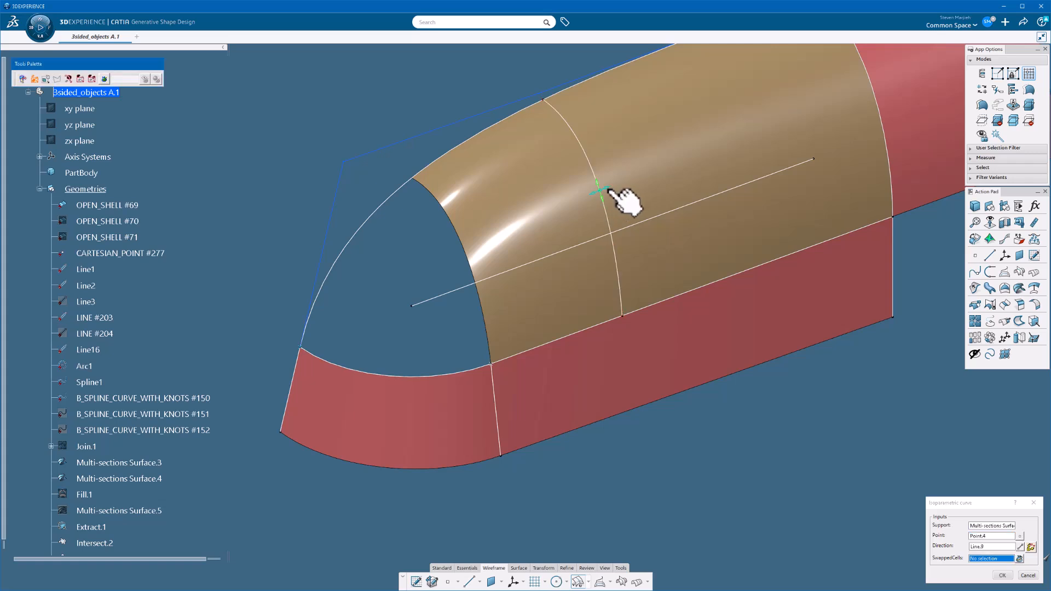
pyautogui.moveTo(583, 206)
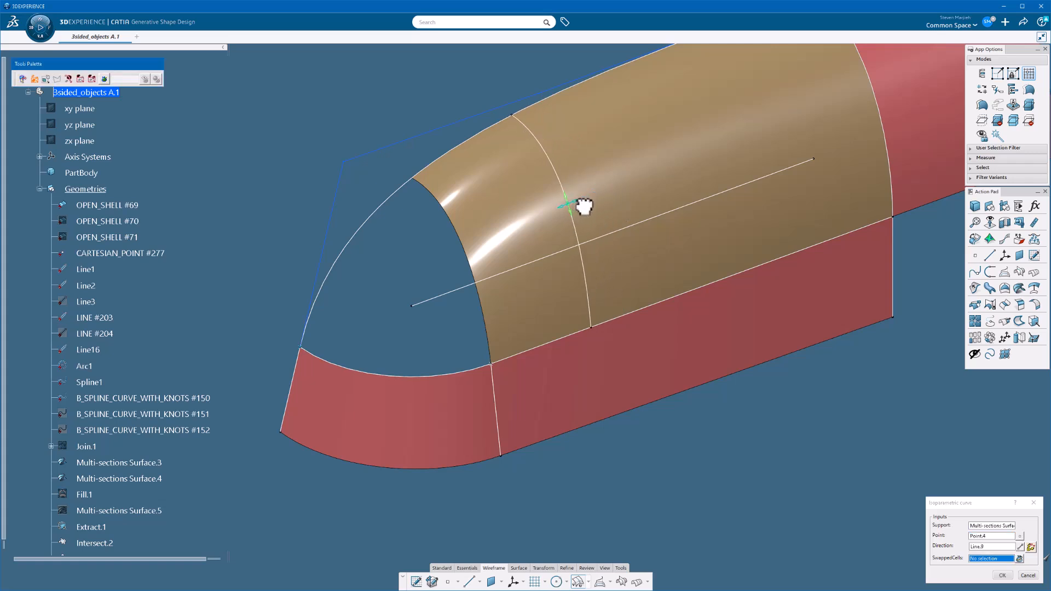
pyautogui.click(1001, 575)
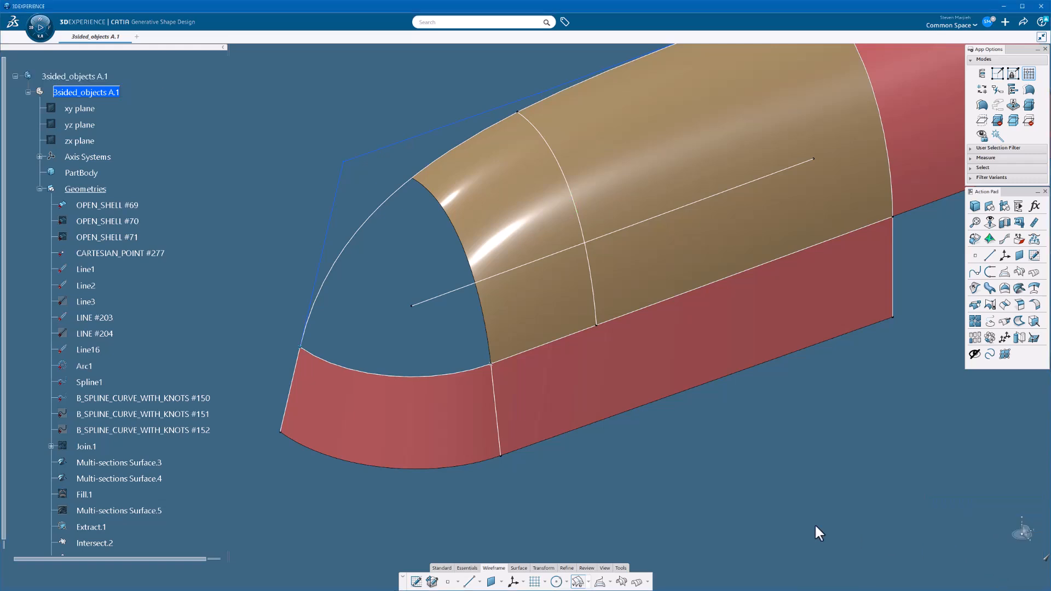
# - Add a second isoparametric curve running lengthwise along the surface
pyautogui.click(648, 284)
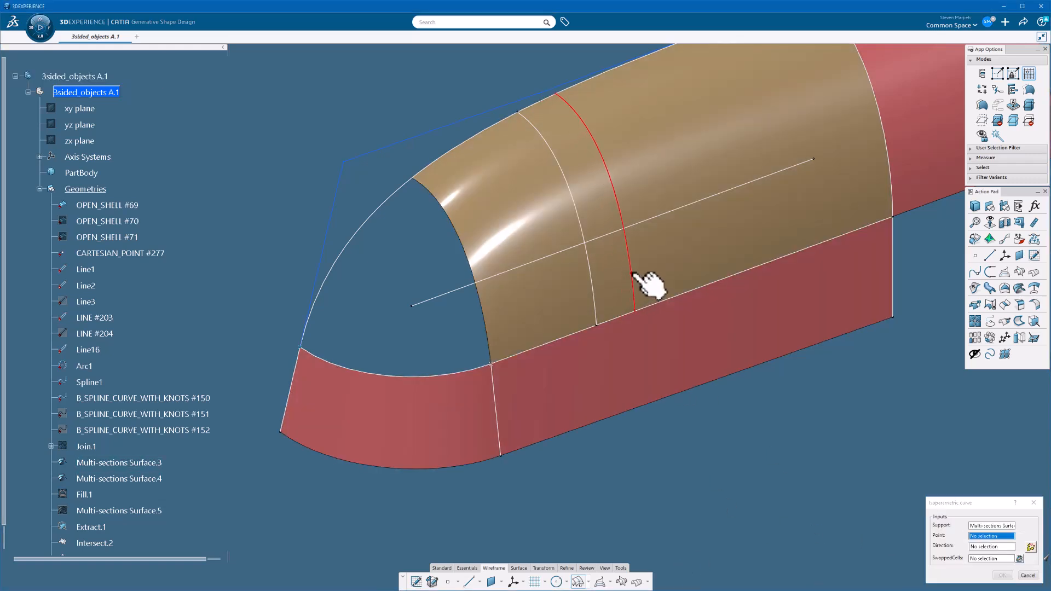
pyautogui.click(627, 278)
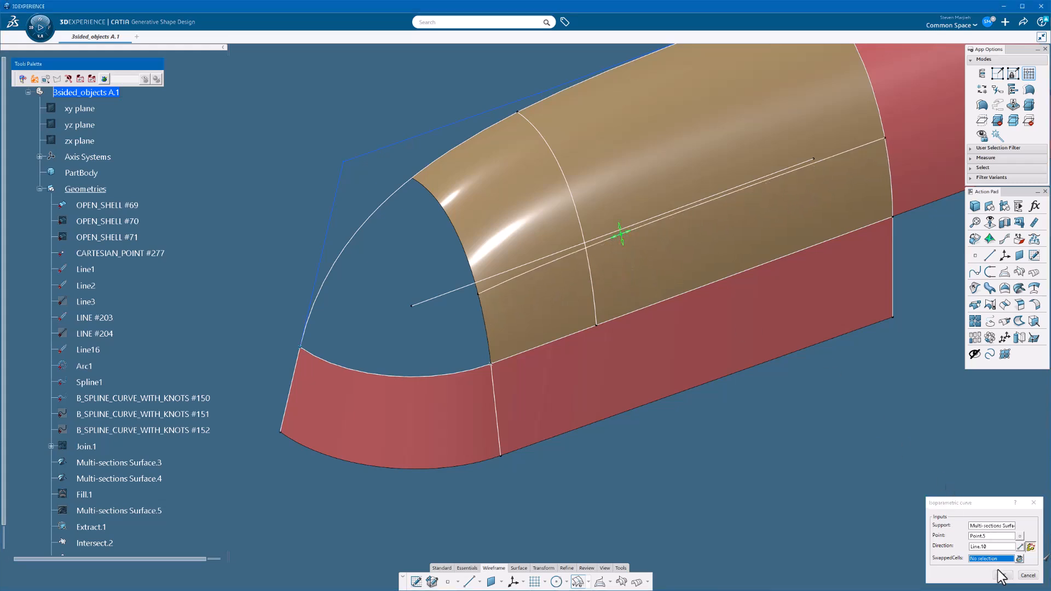
pyautogui.click(1027, 576)
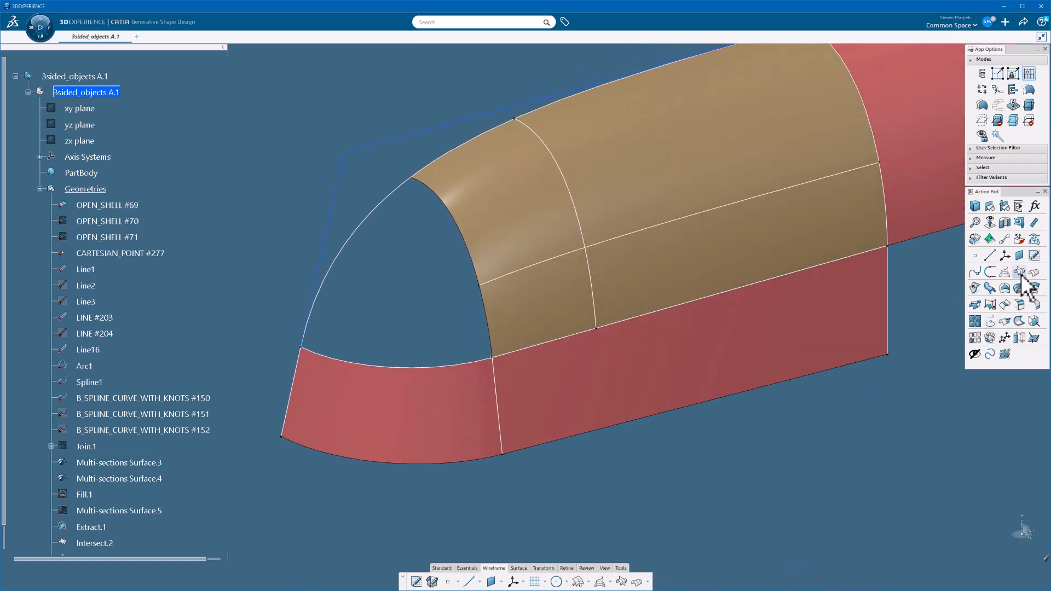
# - Intersect the isoparametric curves, then draw Spline.2 on the upper surface to Intersect.3
pyautogui.click(1017, 271)
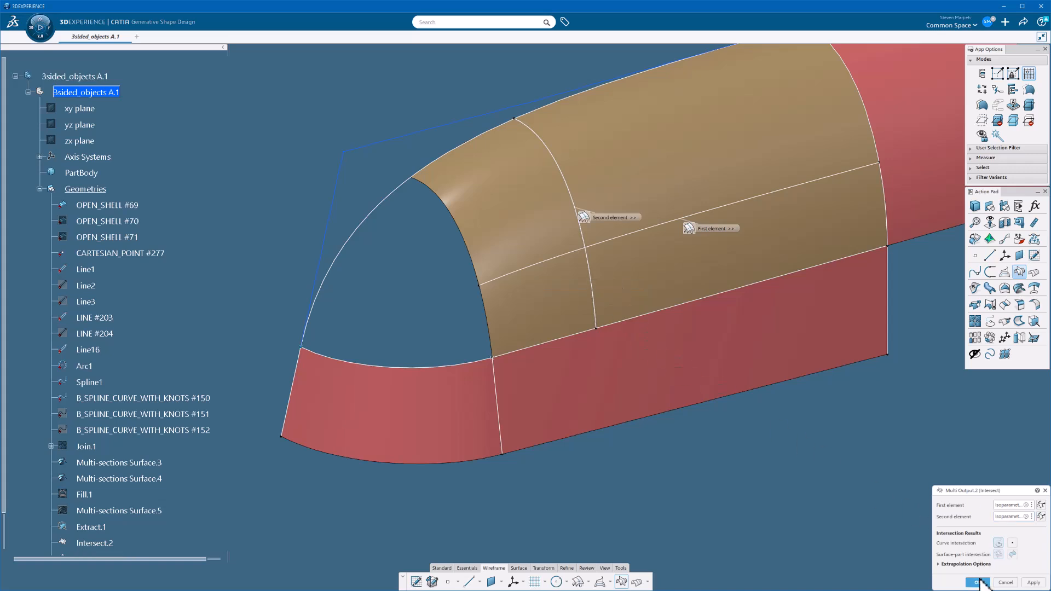
pyautogui.click(977, 581)
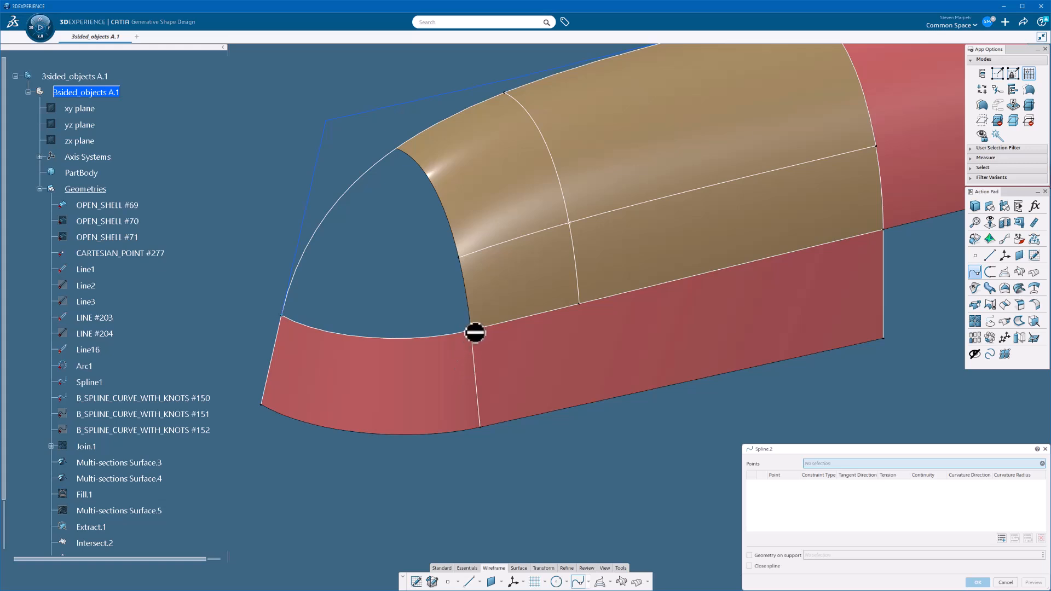
pyautogui.click(476, 334)
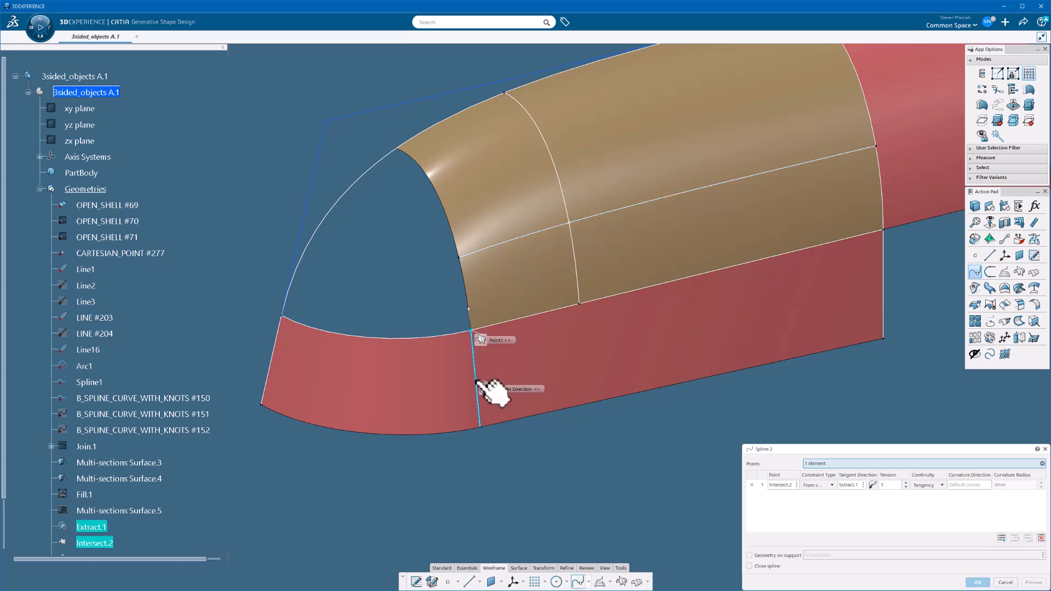
pyautogui.click(578, 233)
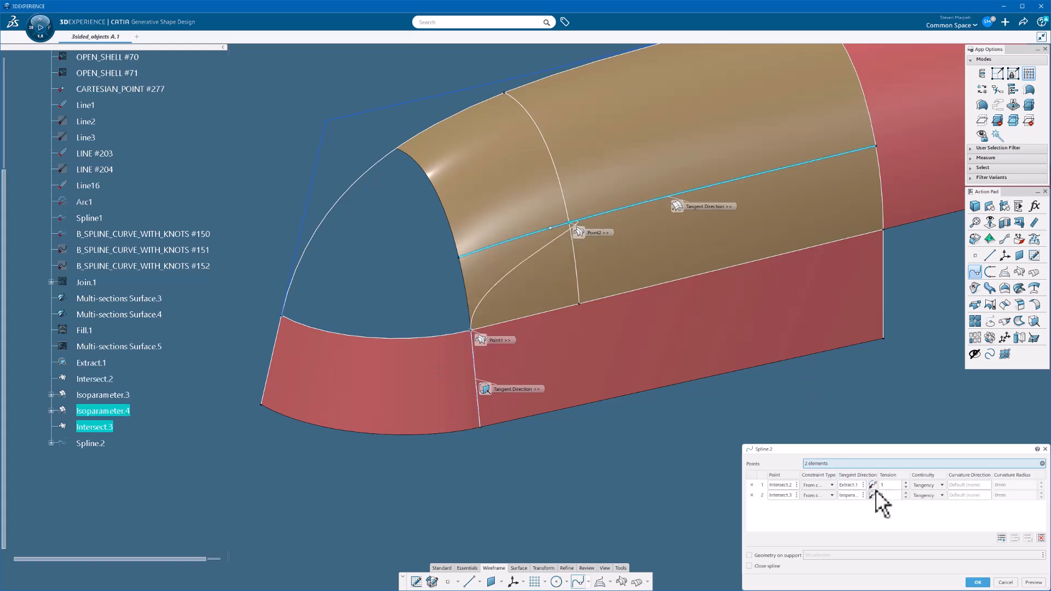
pyautogui.click(749, 555)
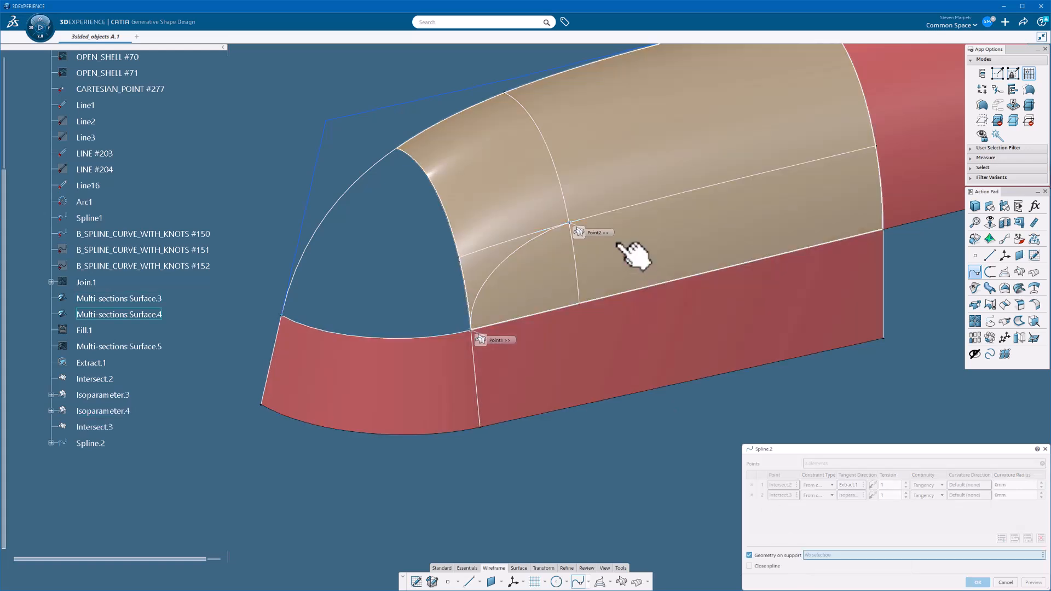
pyautogui.click(633, 252)
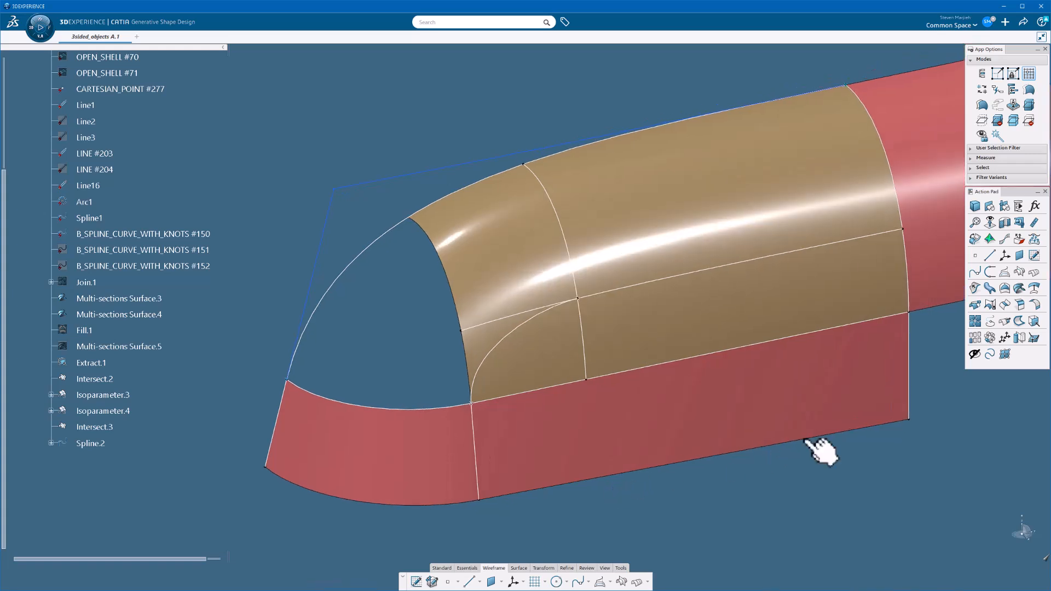
pyautogui.moveTo(1018, 288)
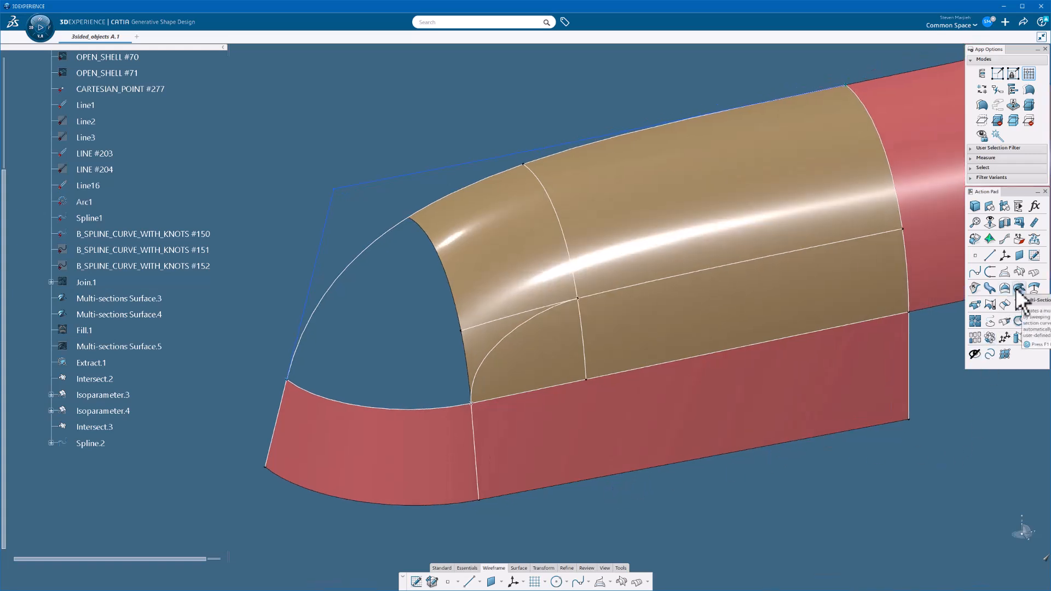
pyautogui.click(1017, 288)
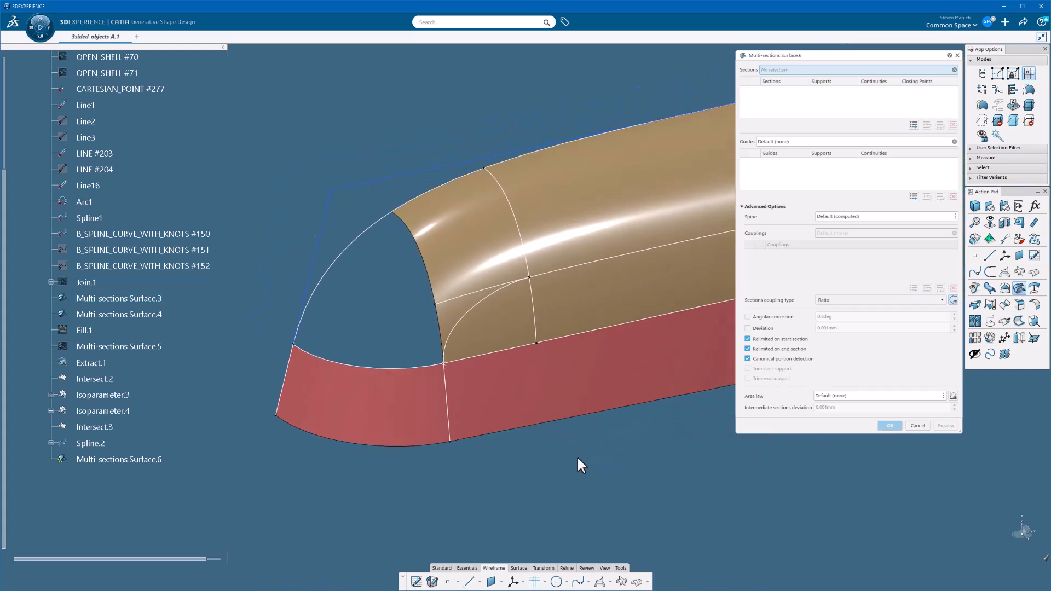
pyautogui.click(889, 426)
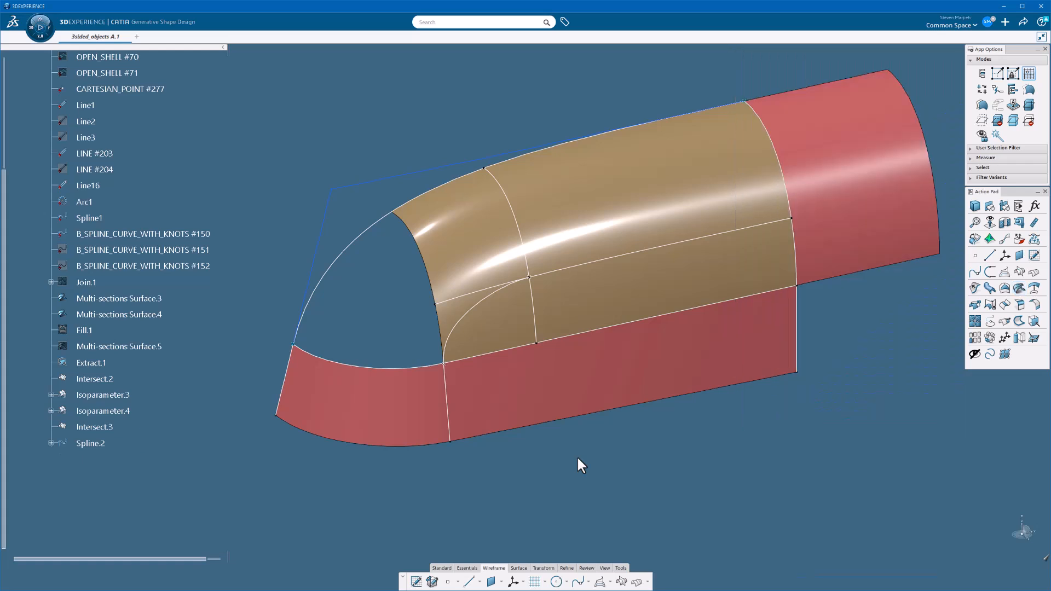
pyautogui.moveTo(729, 491)
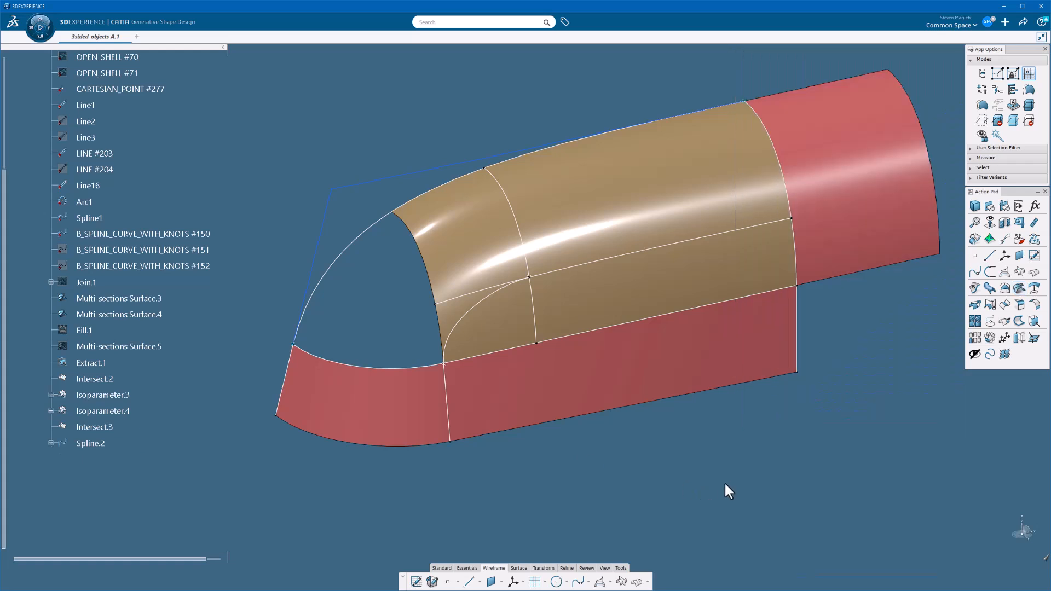
pyautogui.moveTo(981, 307)
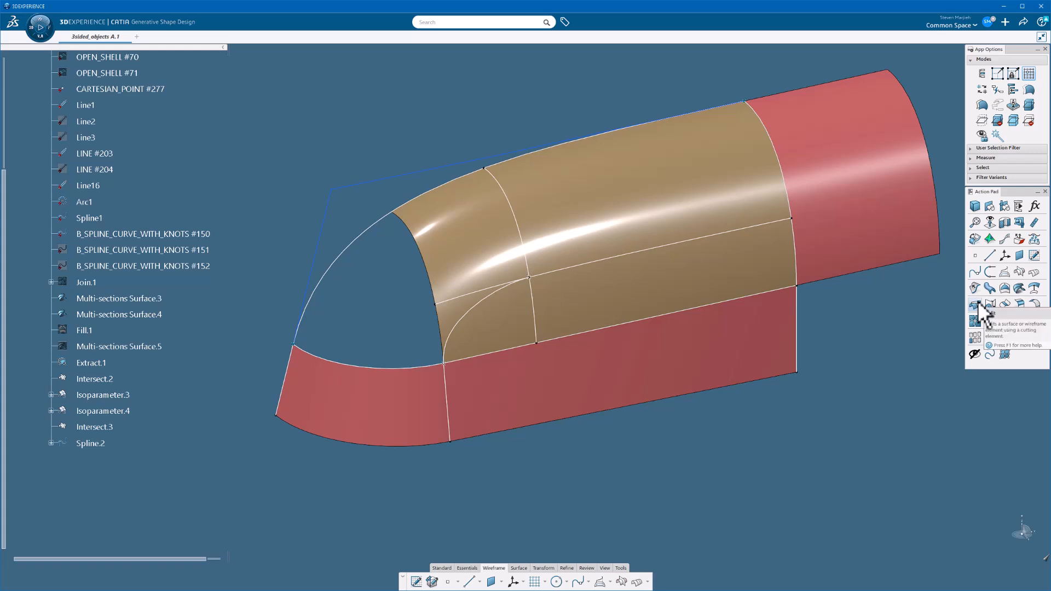
# - Split the vertical curve on the upper surface at Isoparameter.4, creating Split.2
pyautogui.click(989, 304)
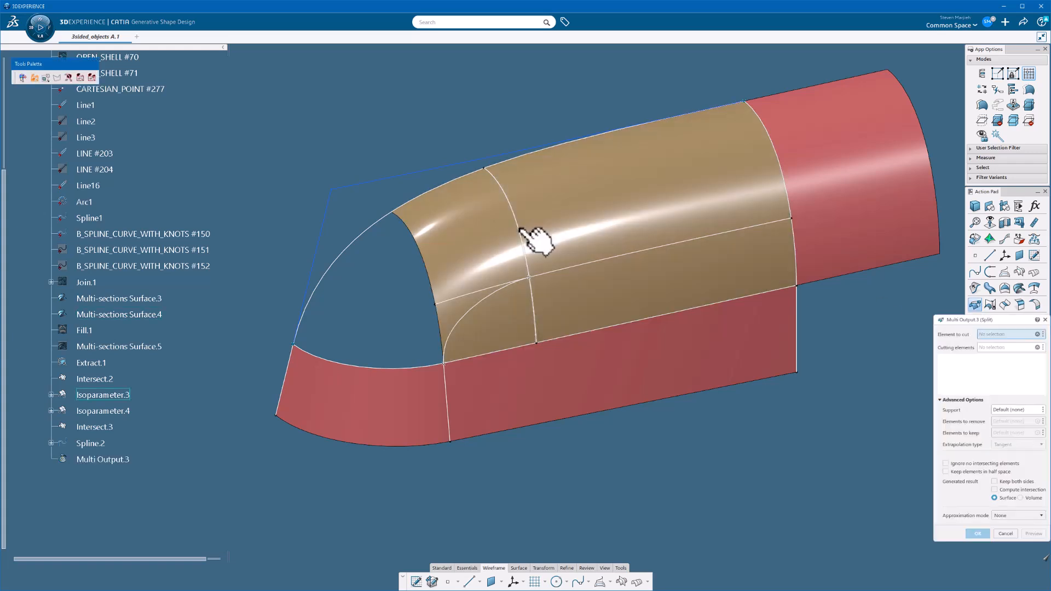
pyautogui.click(529, 254)
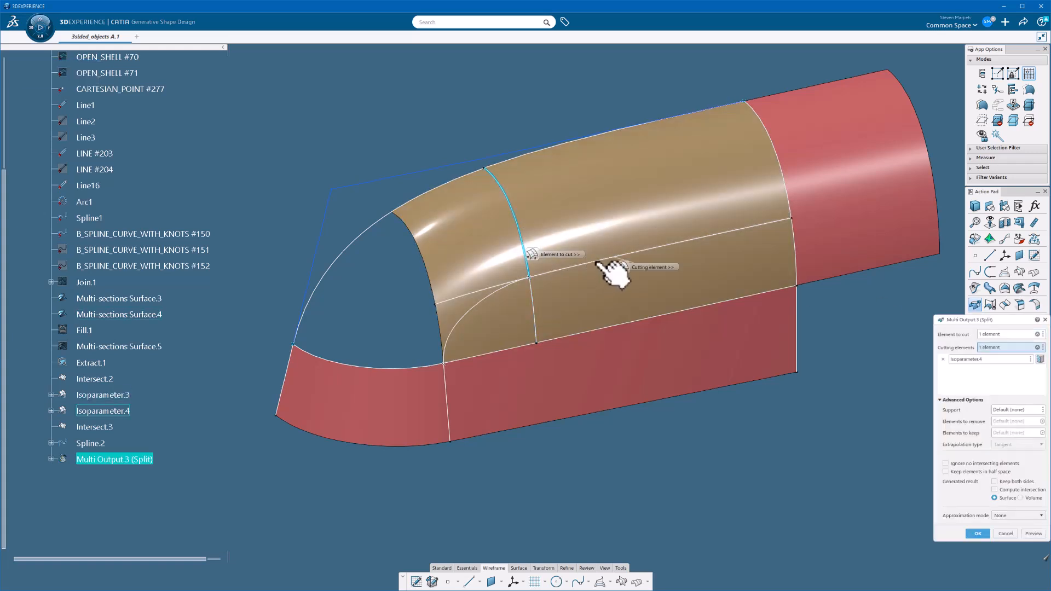
pyautogui.click(977, 533)
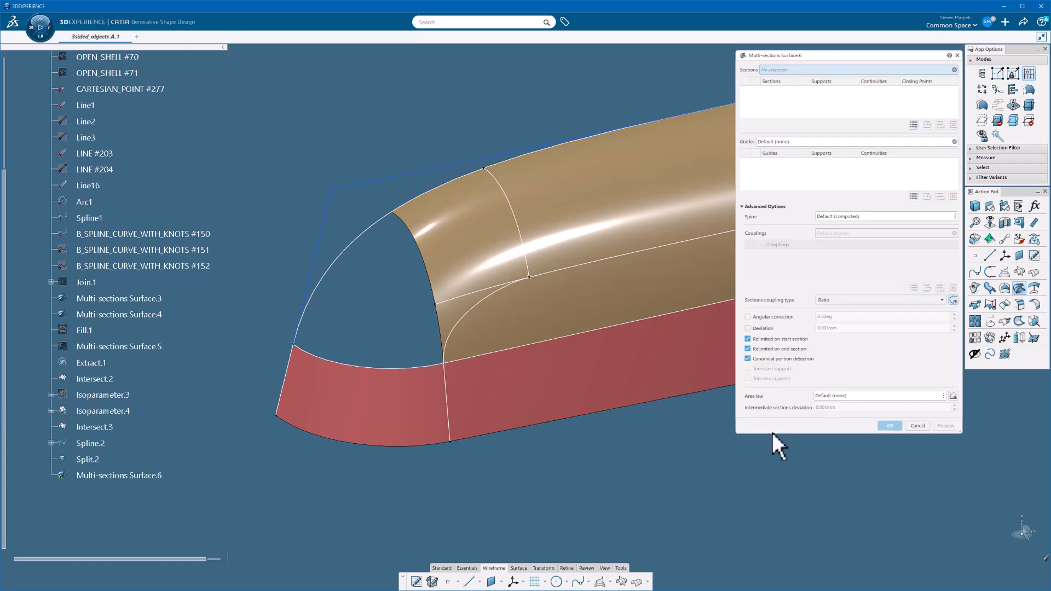
pyautogui.moveTo(719, 462)
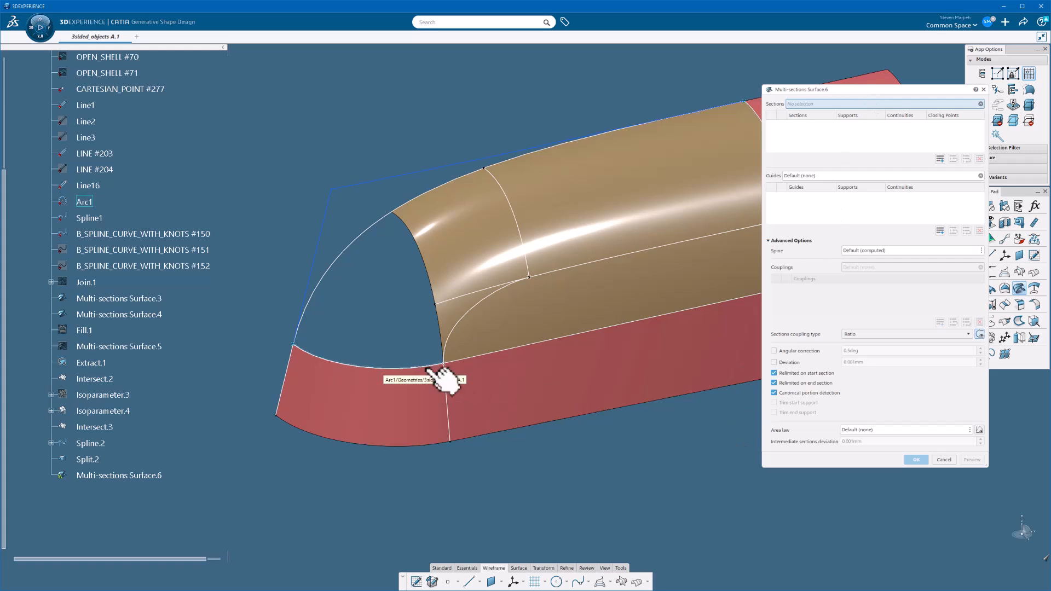
# - Loft Multi-sections Surface.6 between Arc1 and Split.2, guided by Spline.2 and Spline1
pyautogui.click(439, 379)
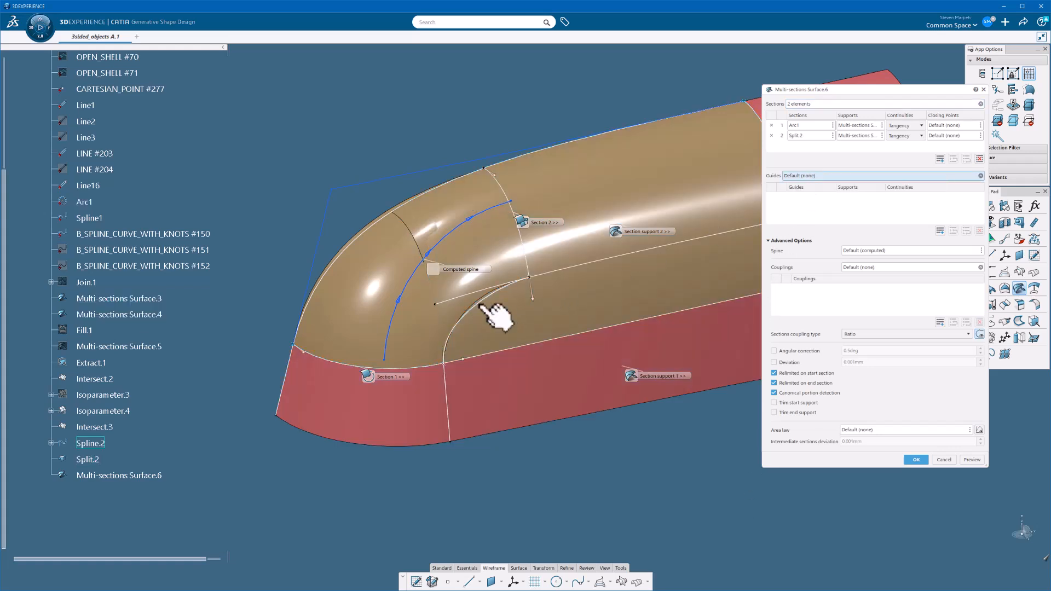
pyautogui.click(496, 315)
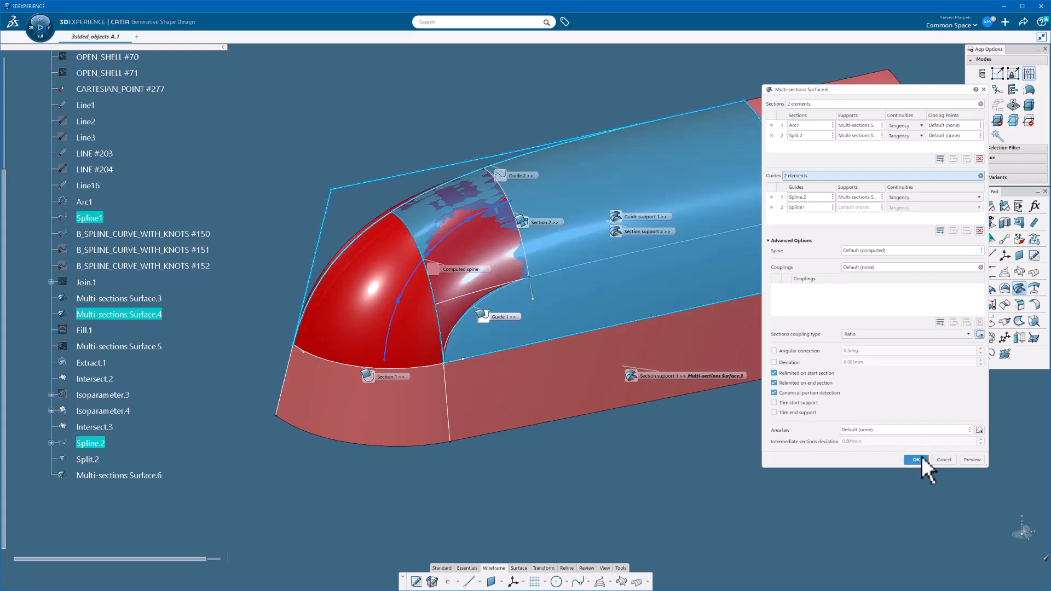
pyautogui.click(916, 459)
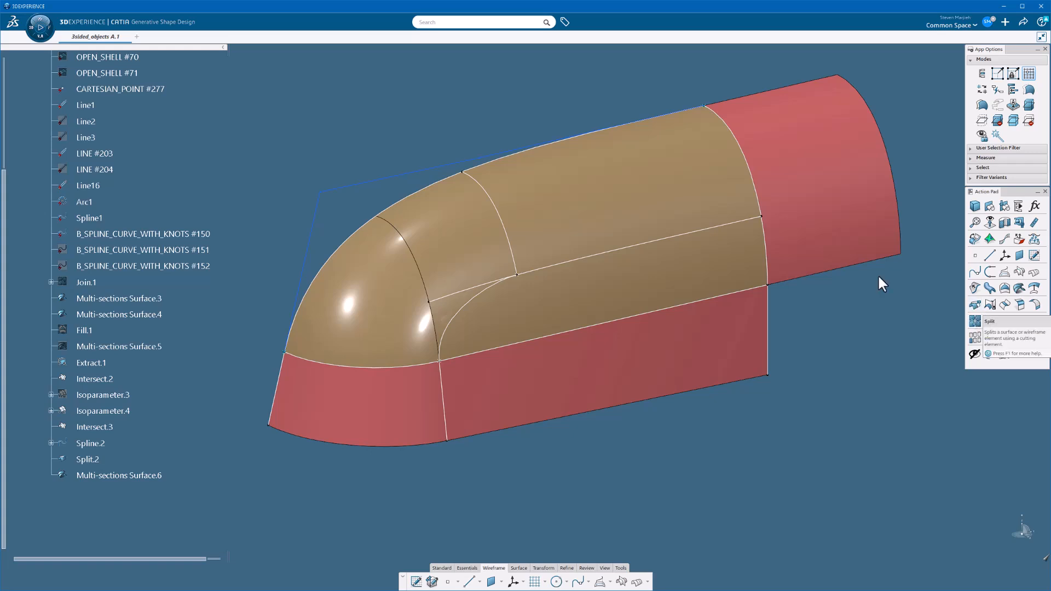
pyautogui.moveTo(977, 305)
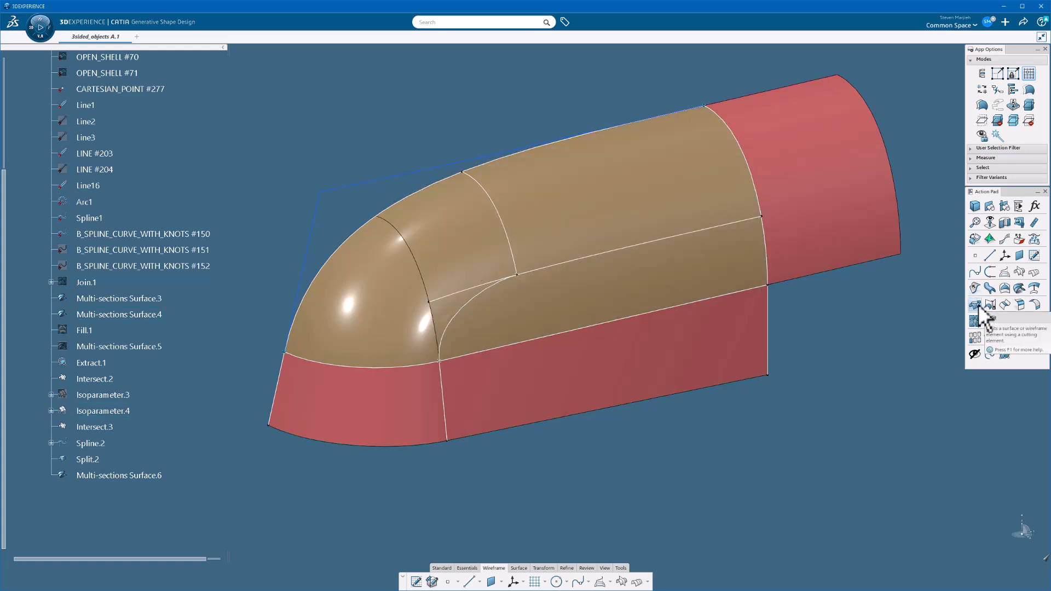
# - Trim the lengthwise isoparametric curve at Intersect.3, creating Split.3
pyautogui.click(978, 318)
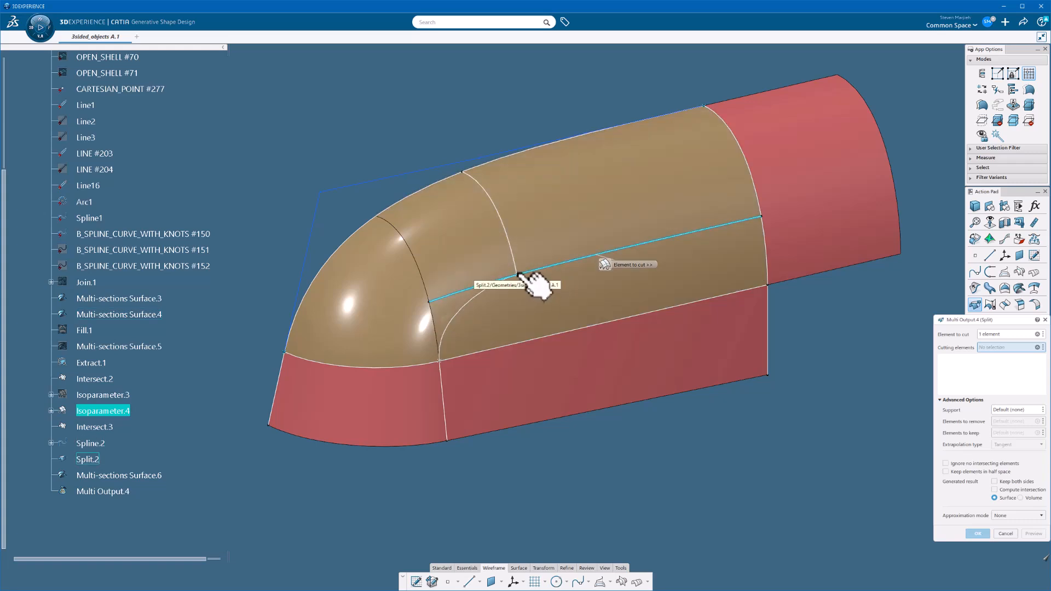
pyautogui.click(516, 276)
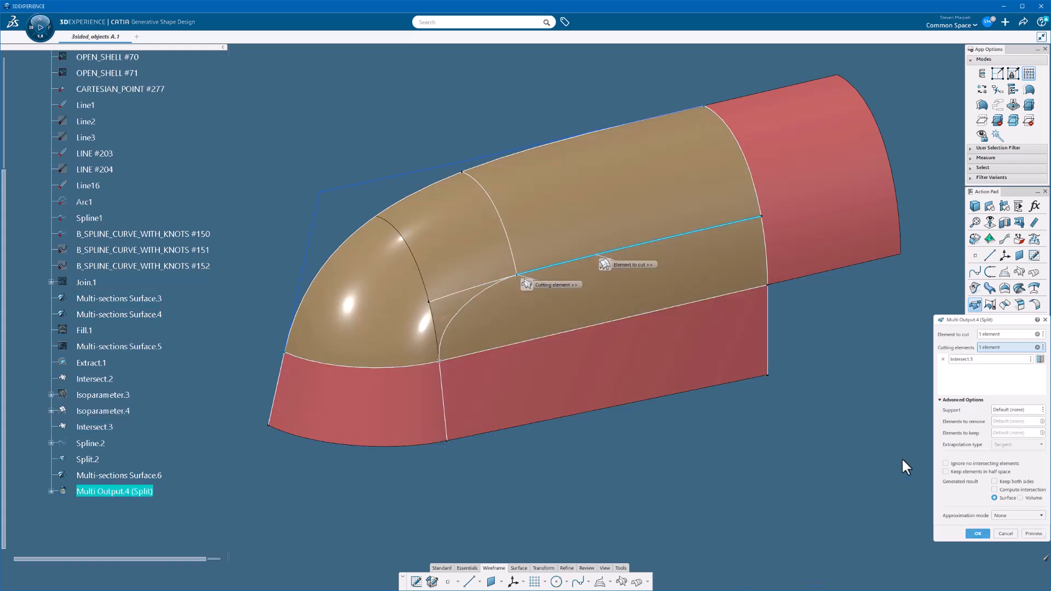
pyautogui.click(976, 534)
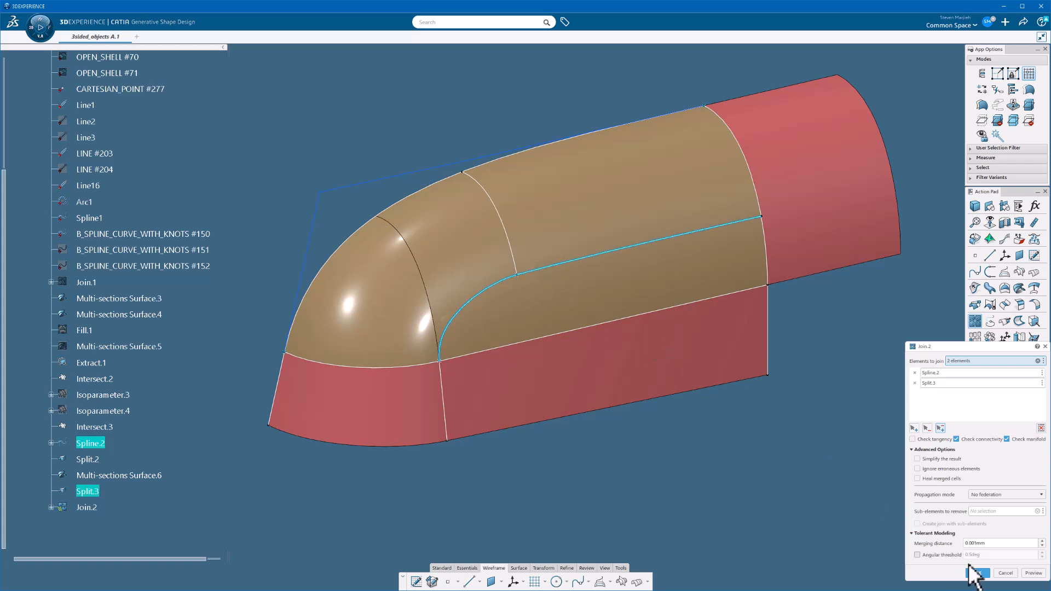
# - Join Spline.2 and the split curve into Join.2, replacing the wrongly added surface
pyautogui.click(978, 573)
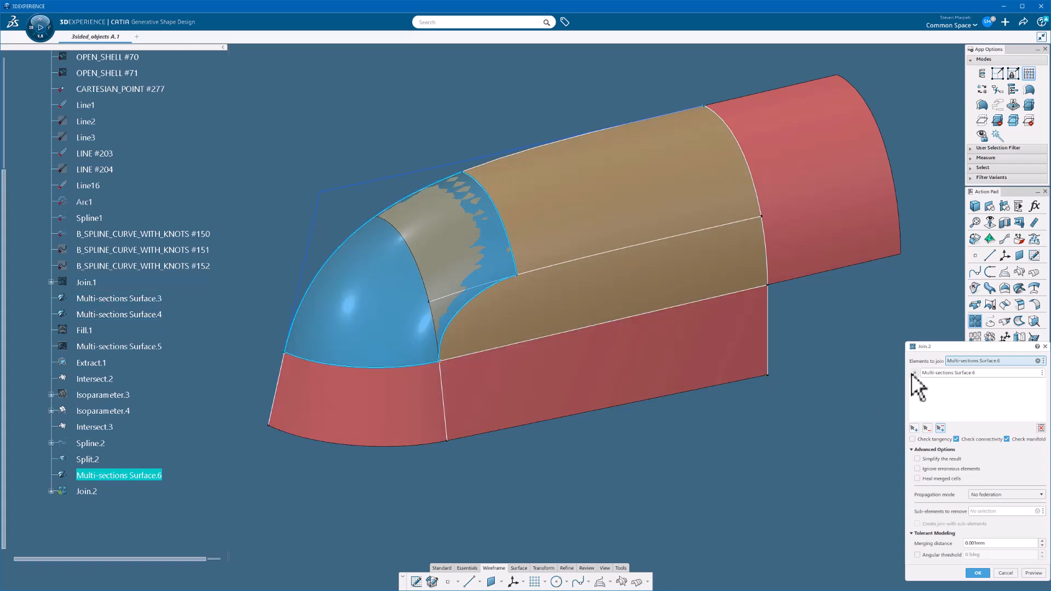
pyautogui.click(90, 443)
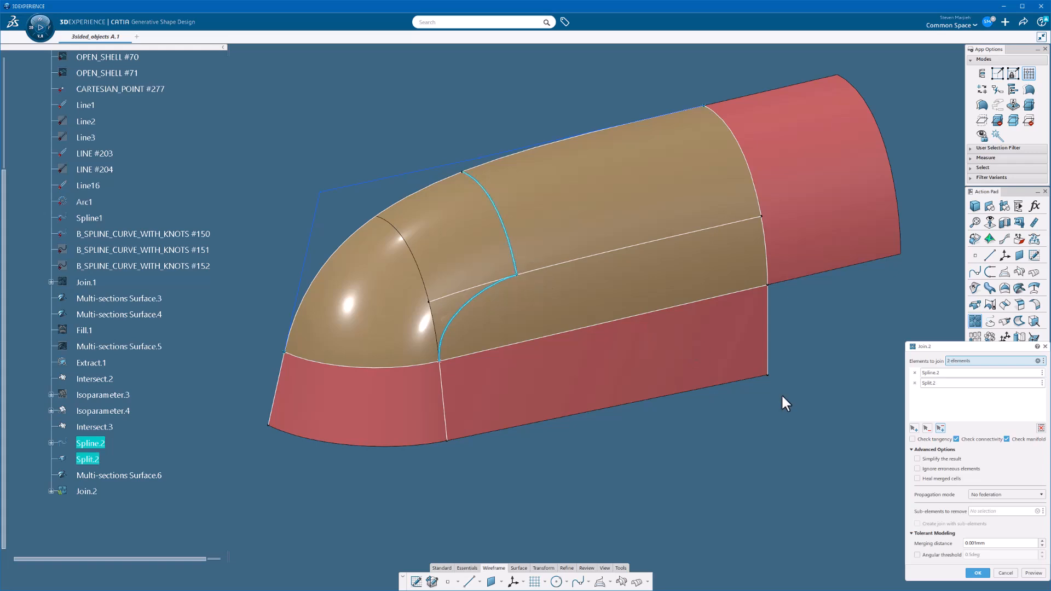
pyautogui.click(976, 573)
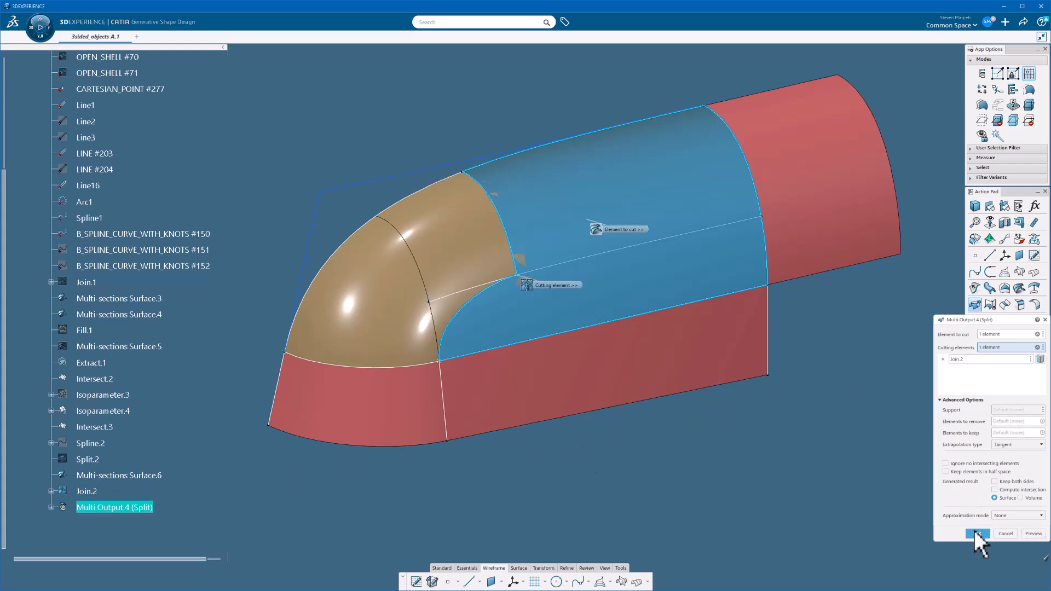
# - Split the rear top surface along Join.2 so it meets the nose patch
pyautogui.click(977, 534)
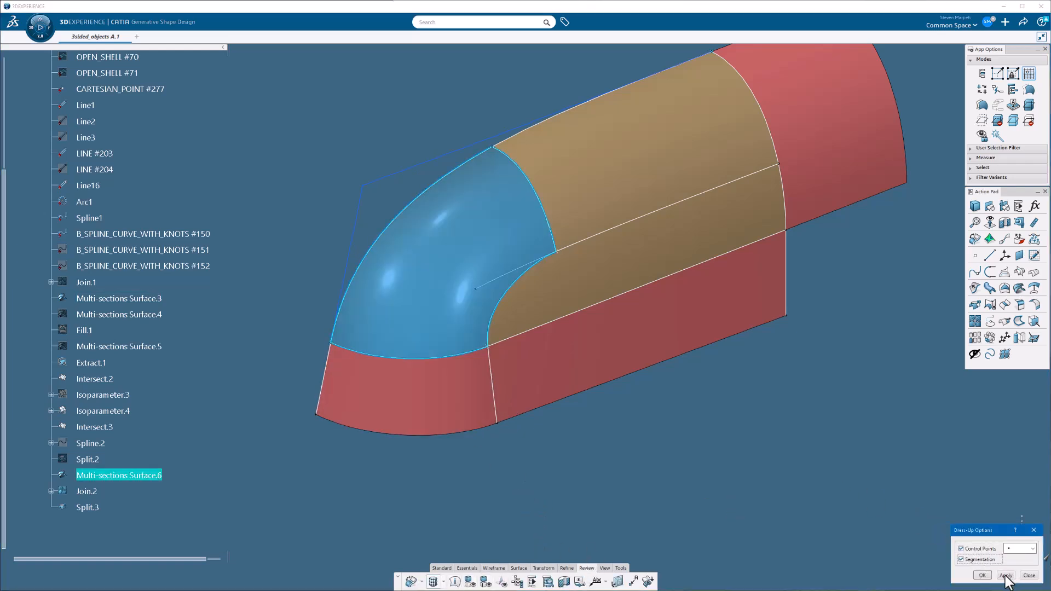
# - Apply Control Points and Segmentation display to Multi-sections Surface.6
pyautogui.click(1004, 576)
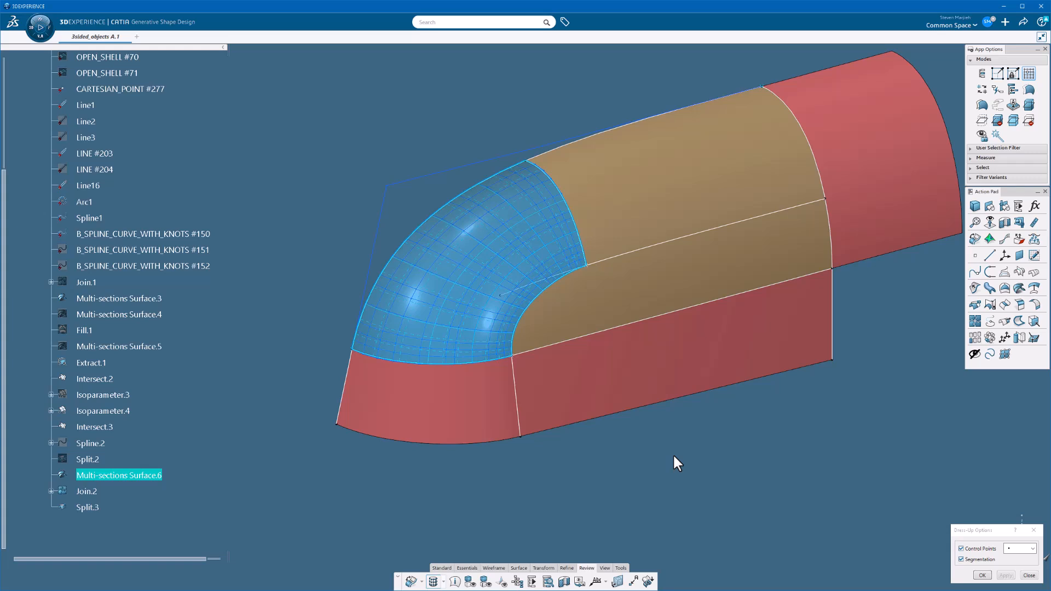
pyautogui.moveTo(654, 467)
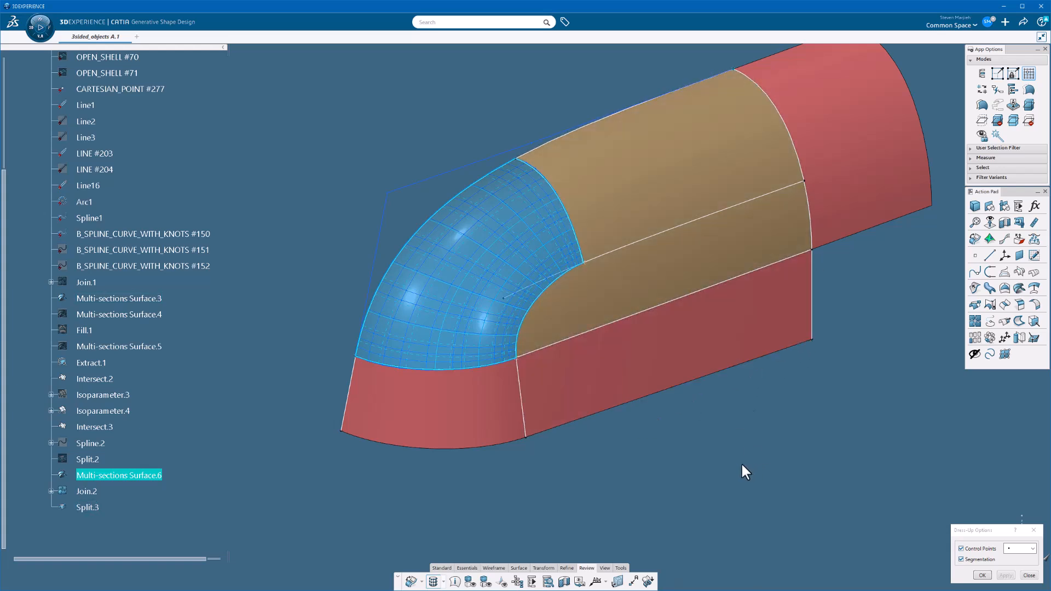
pyautogui.moveTo(445, 173)
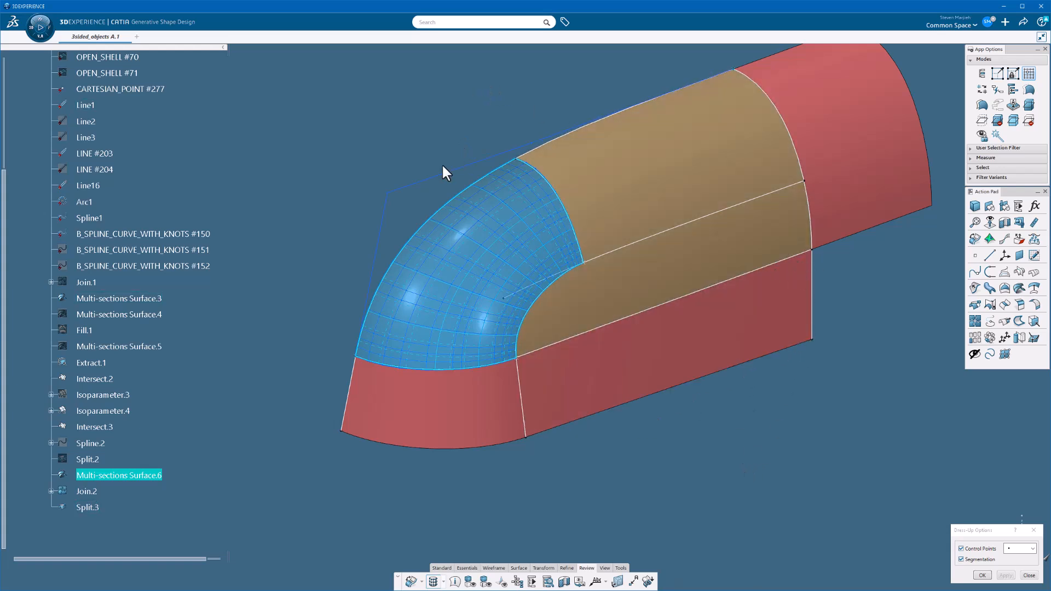
pyautogui.moveTo(418, 191)
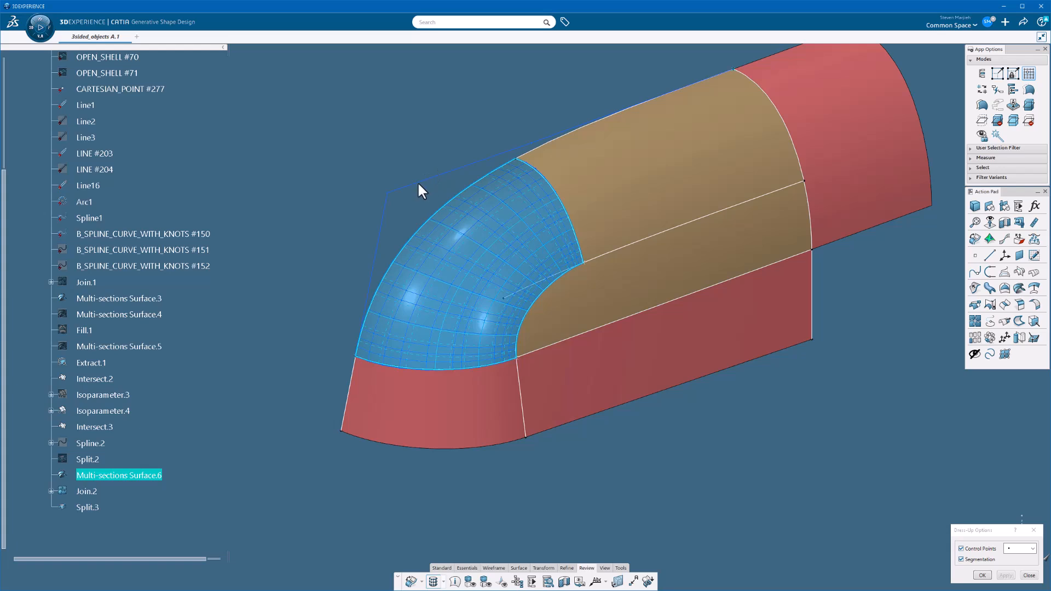
pyautogui.moveTo(526, 368)
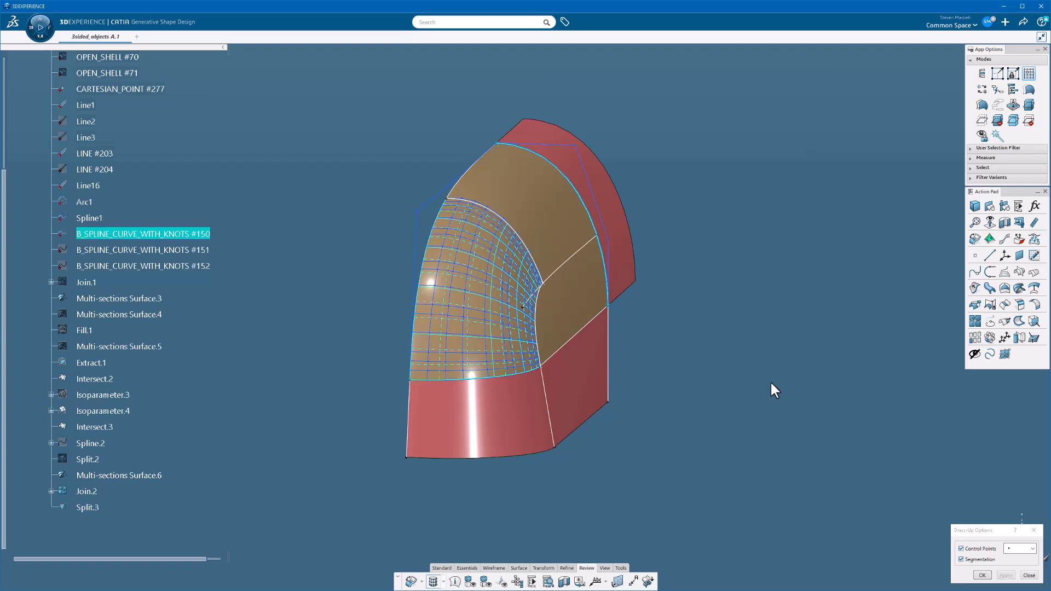
pyautogui.moveTo(860, 457)
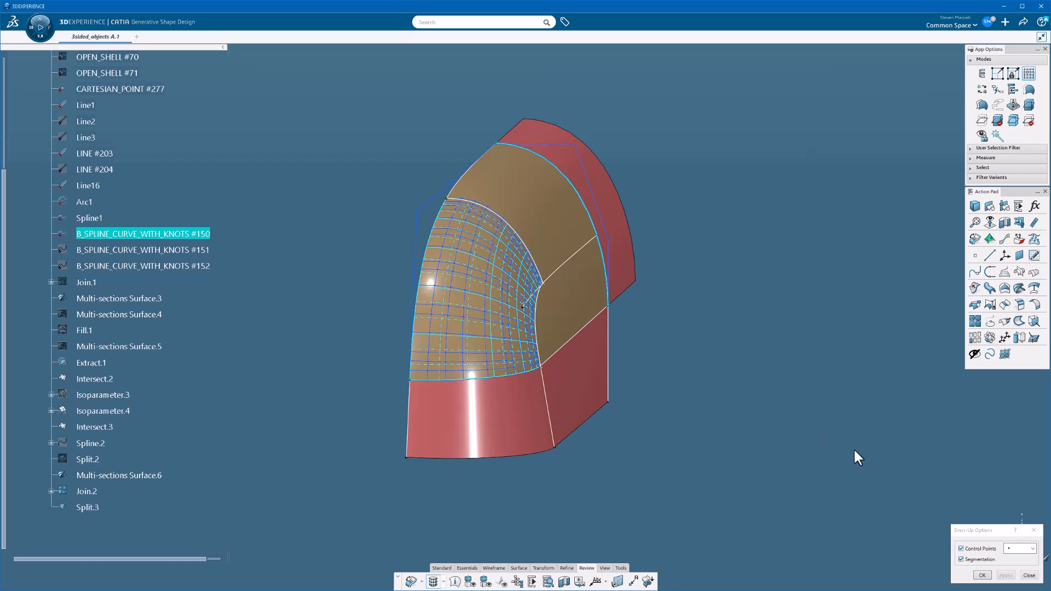